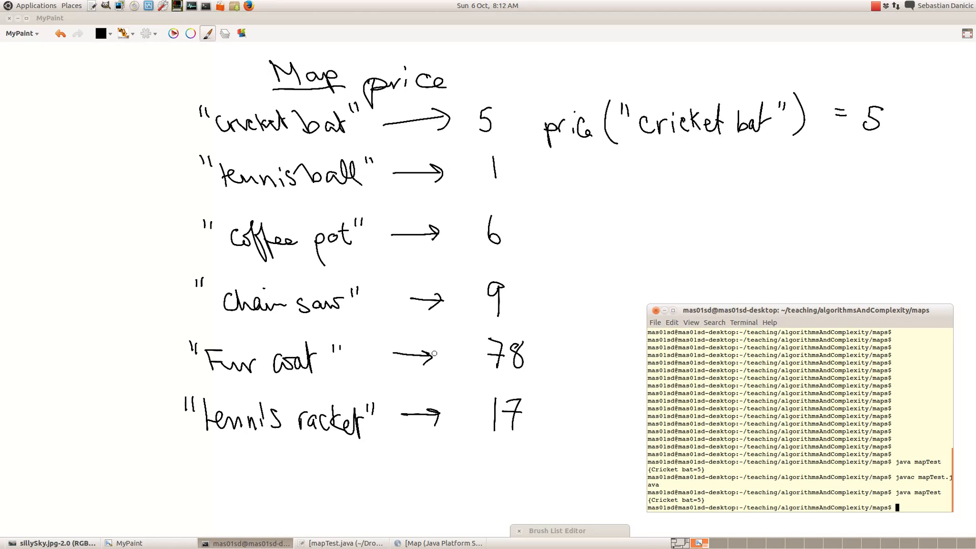
mouse_move(334, 542)
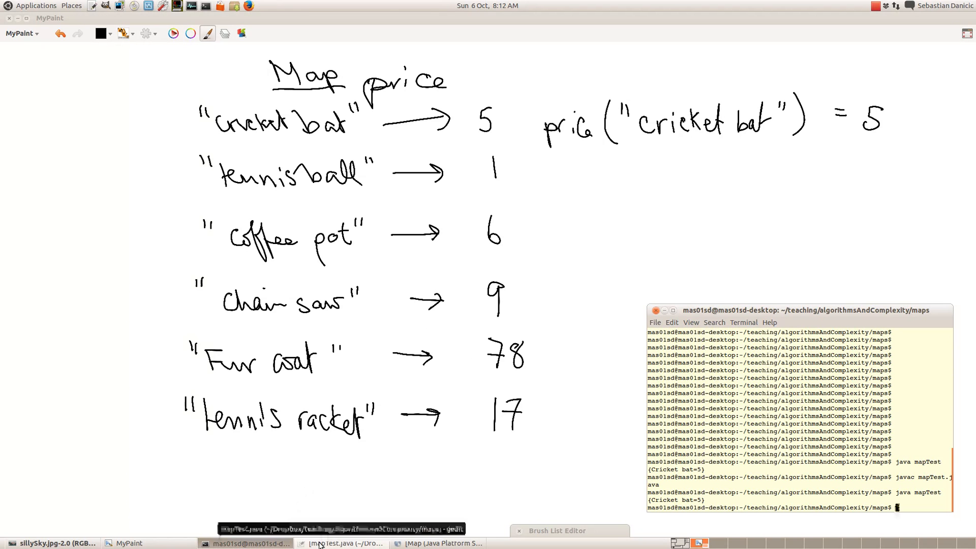
Raise the mapTest.java editor, which puts "Cricket bat" mapped to 5 into price
left_click(339, 542)
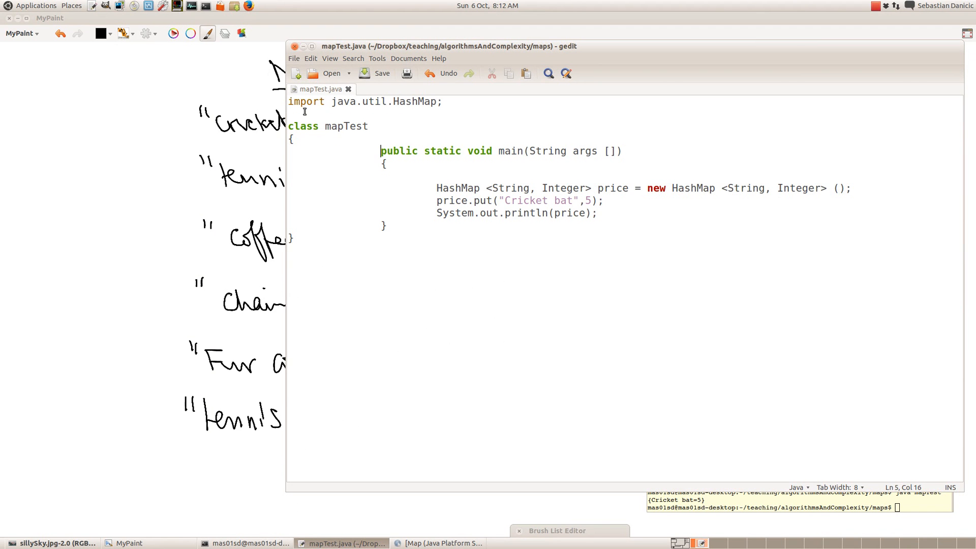
mouse_move(410, 96)
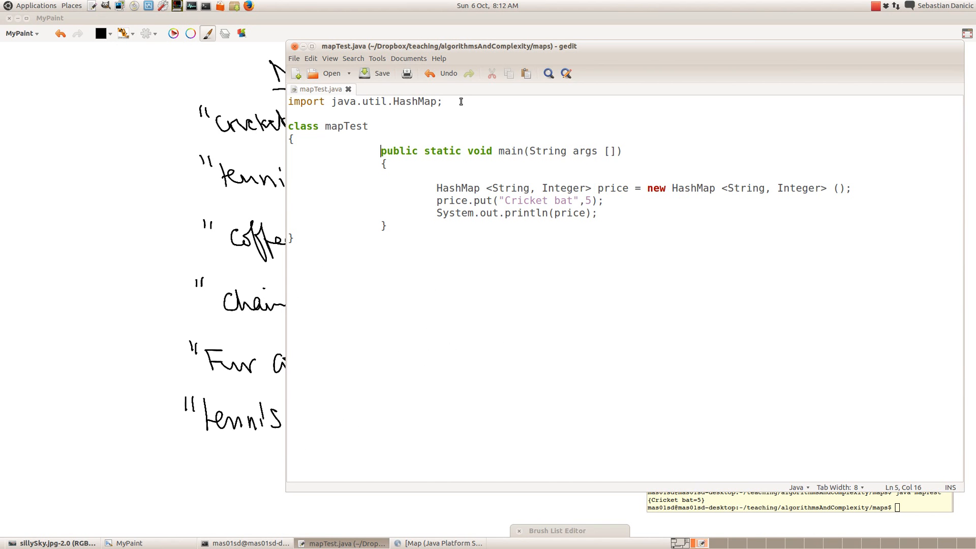
mouse_move(396, 204)
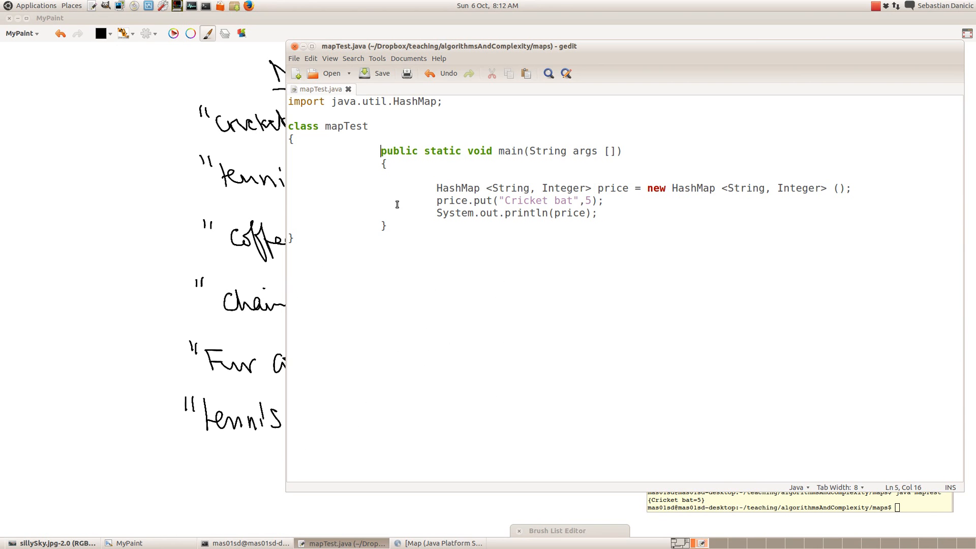
mouse_move(427, 209)
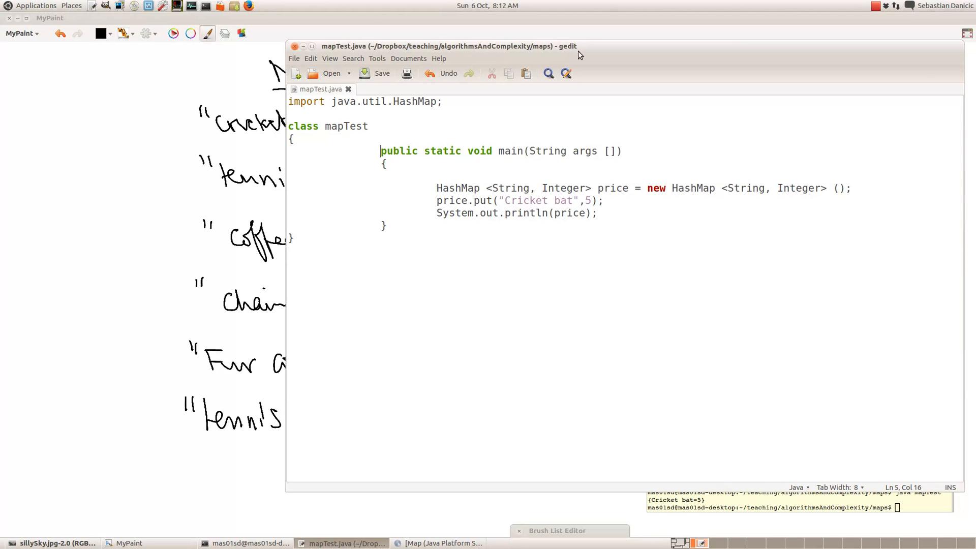
mouse_move(589, 187)
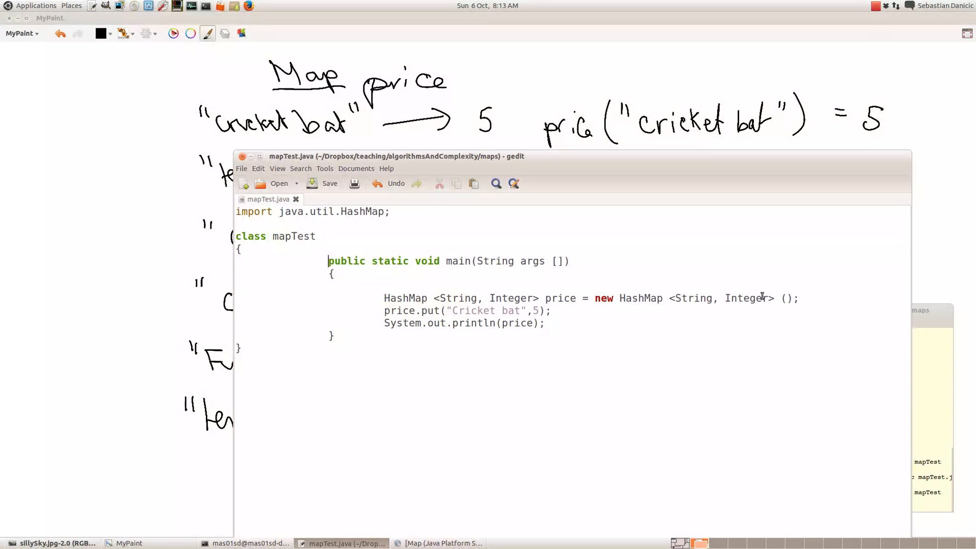
mouse_move(805, 338)
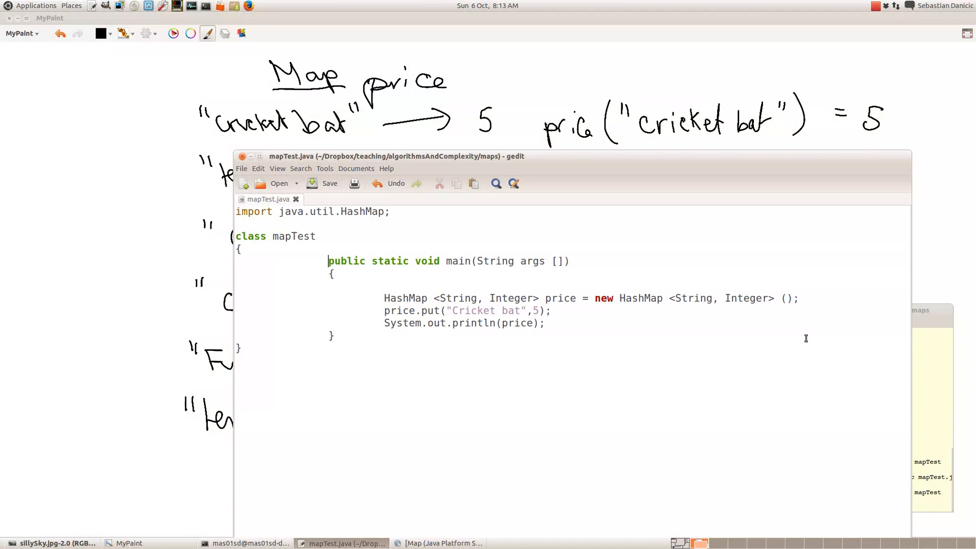
mouse_move(519, 298)
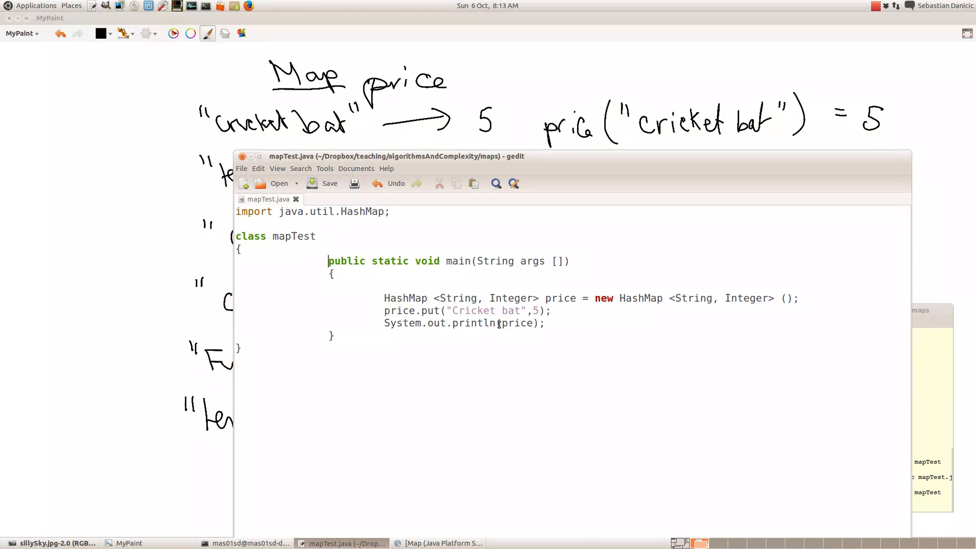
mouse_move(926, 400)
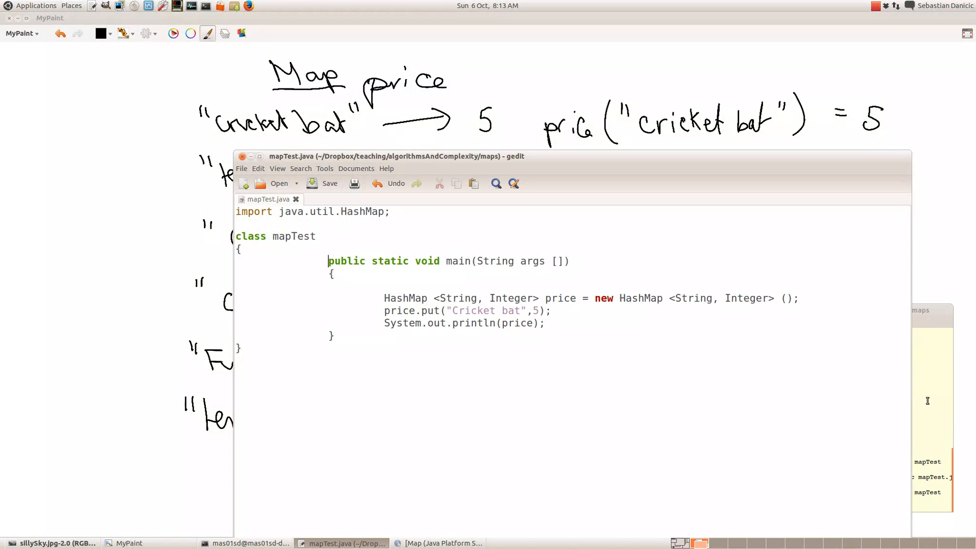
Insert a blank line after price.put("Cricket bat",5); before the print statement
left_click(253, 542)
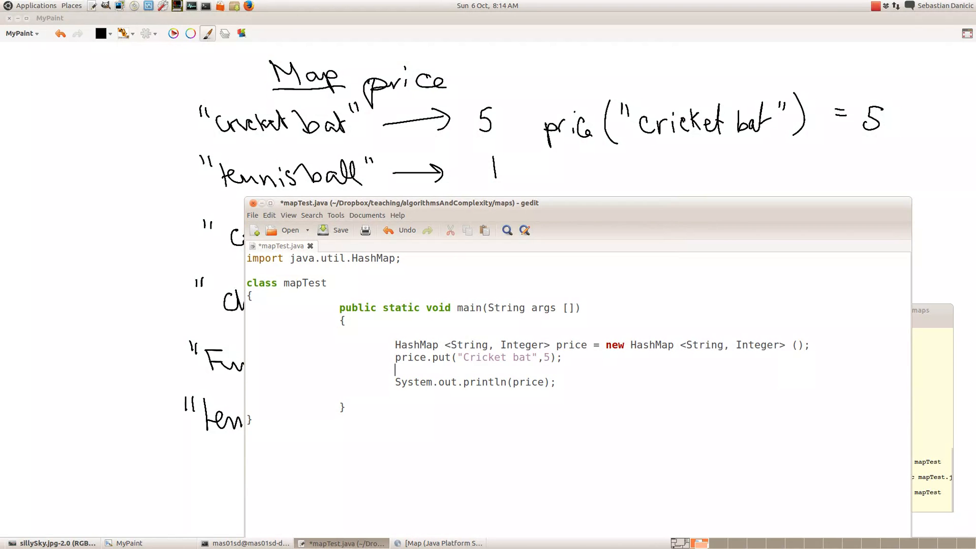
Add price.put("Tennis Ball",1); on the new line and save mapTest.java
type("price.put(\"Cricket ba\",5);")
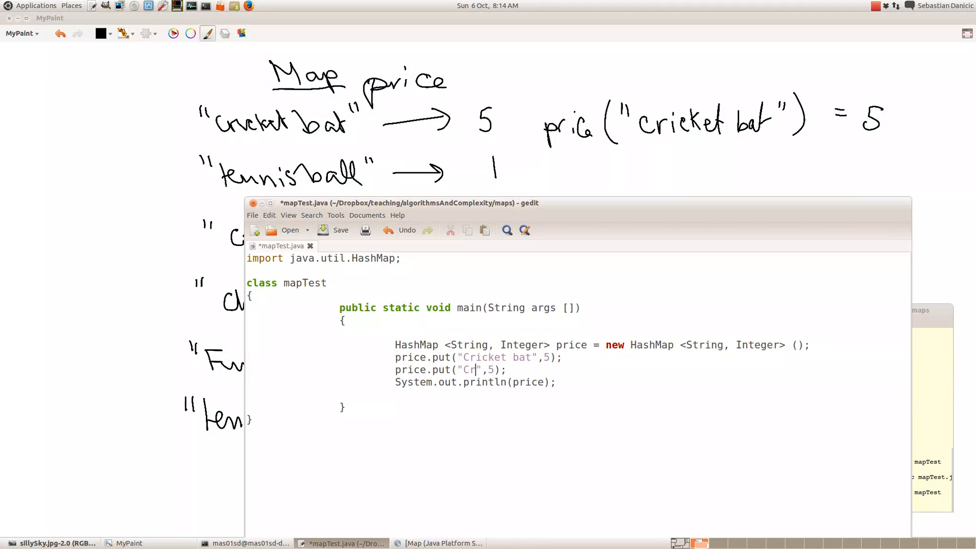
type("eni")
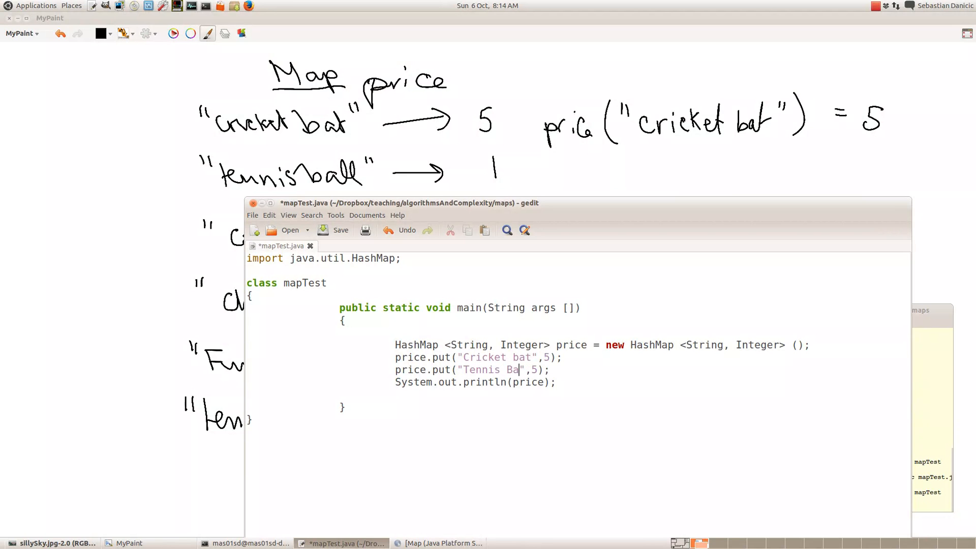
type("ll")
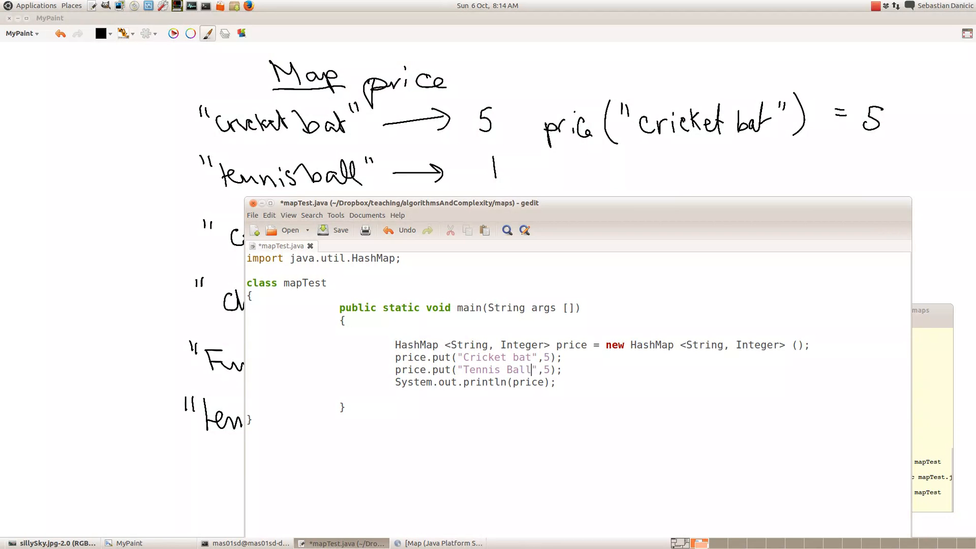
type("1")
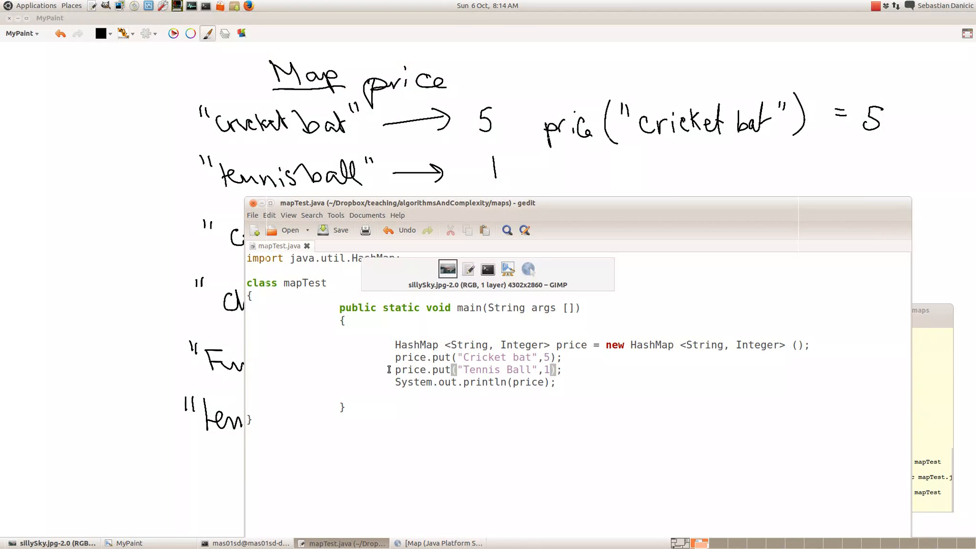
Compile and run mapTest in Terminal, printing {Cricket bat=5, Tennis Ball=1}
left_click(242, 543)
type("javac mapTest.java")
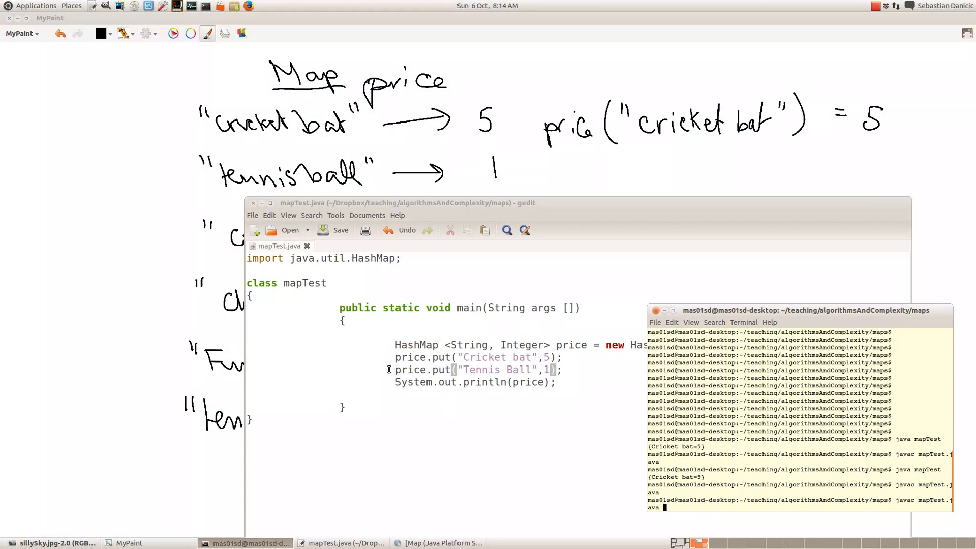
key("Return")
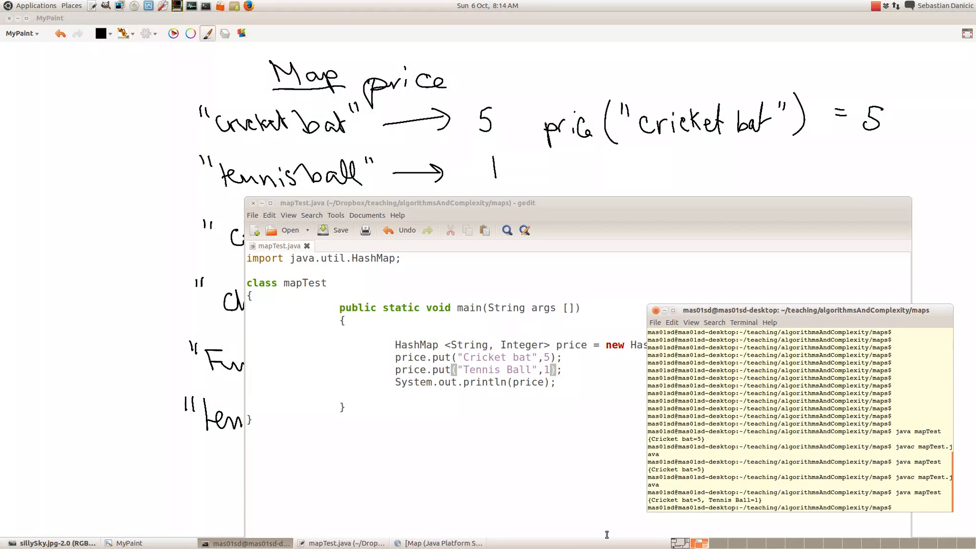
mouse_move(701, 492)
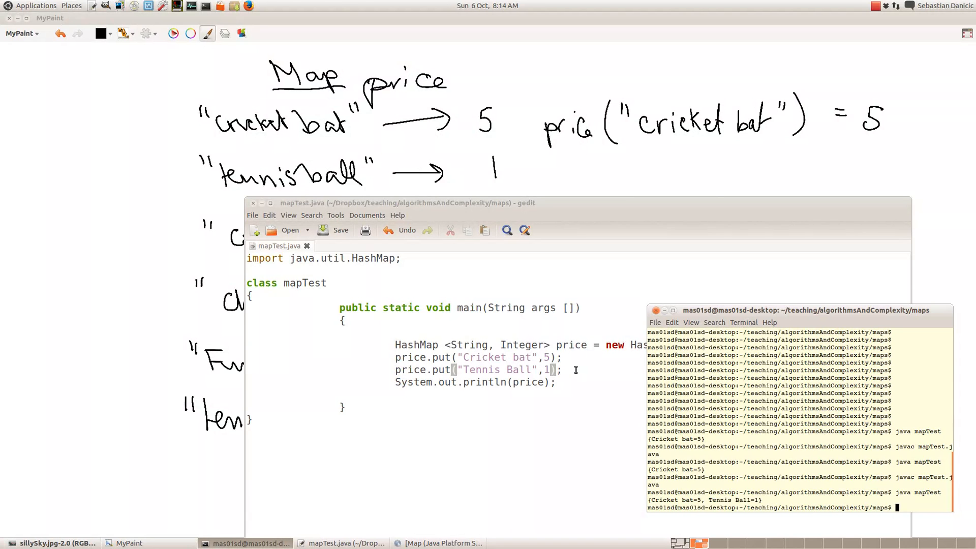
mouse_move(532, 365)
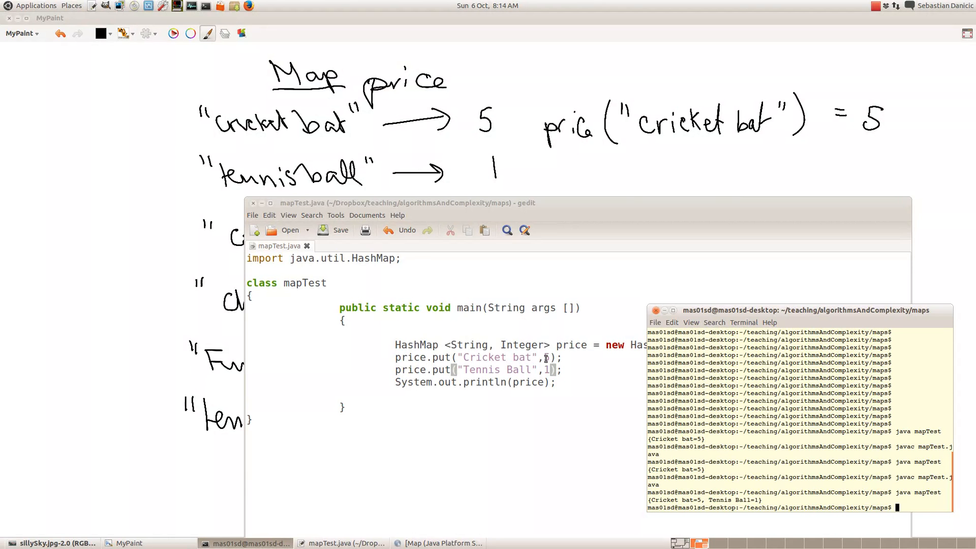
mouse_move(526, 376)
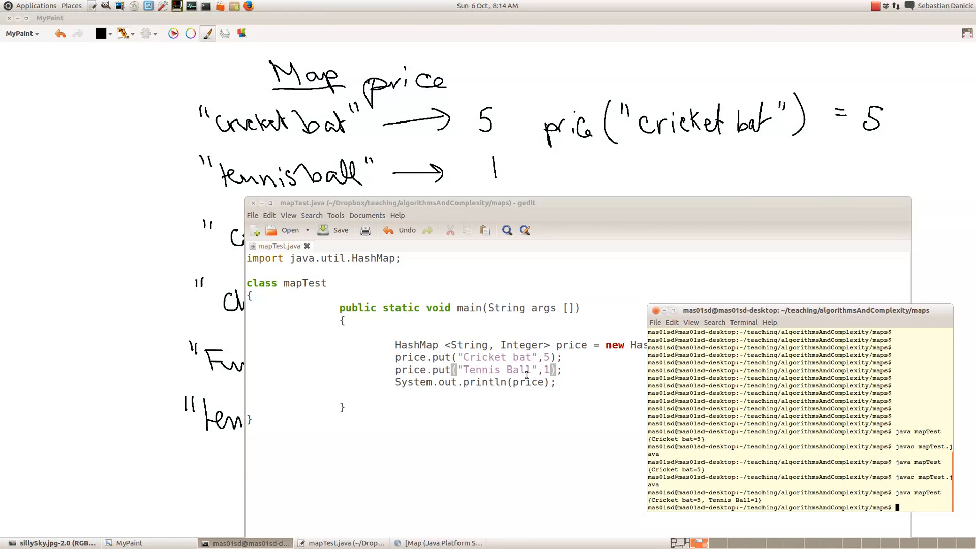
mouse_move(409, 501)
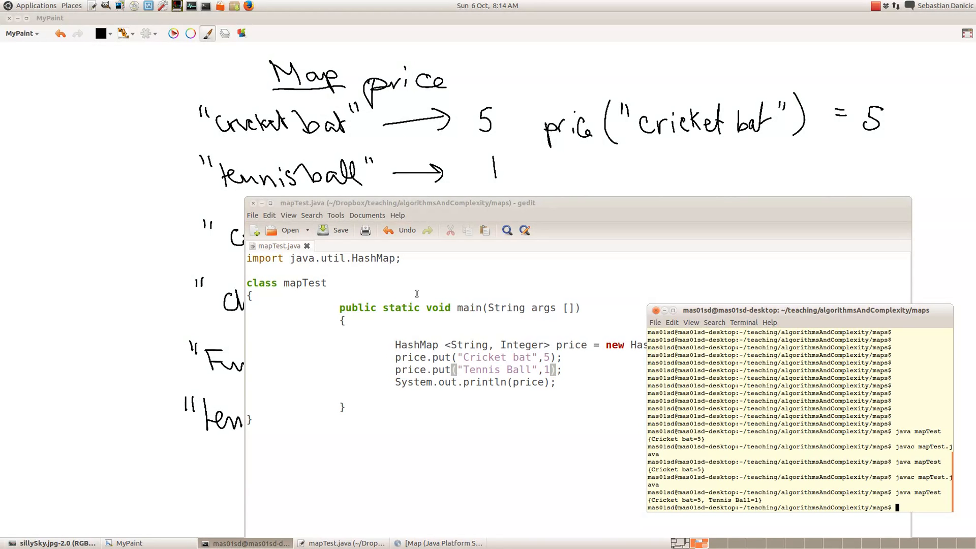
mouse_move(428, 394)
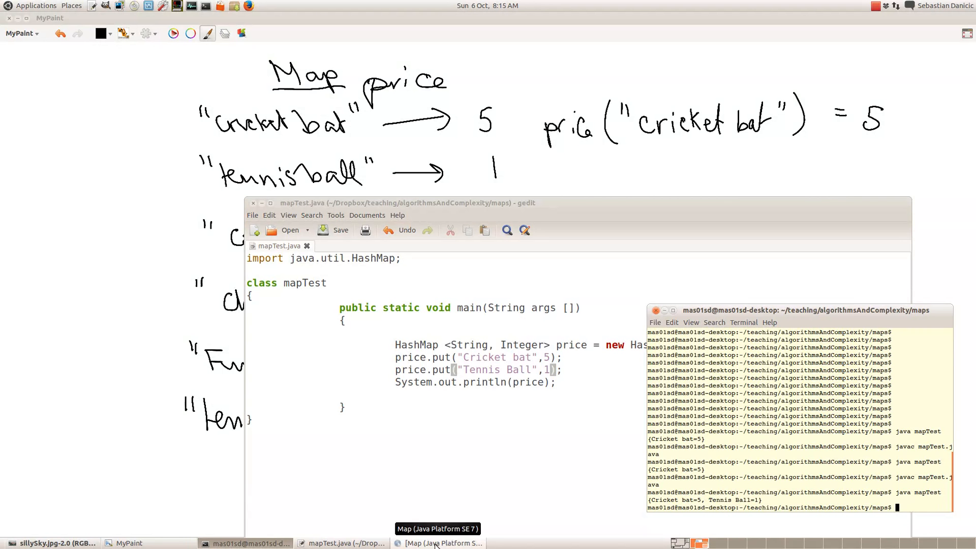
Scroll the Java SE 7 Map page through the Method Summary to Method Detail
left_click(444, 542)
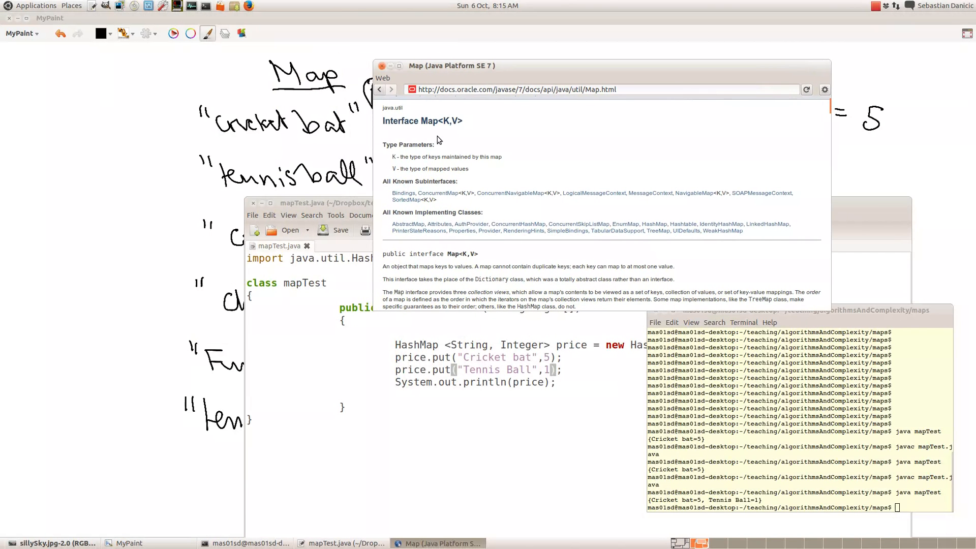
mouse_move(416, 143)
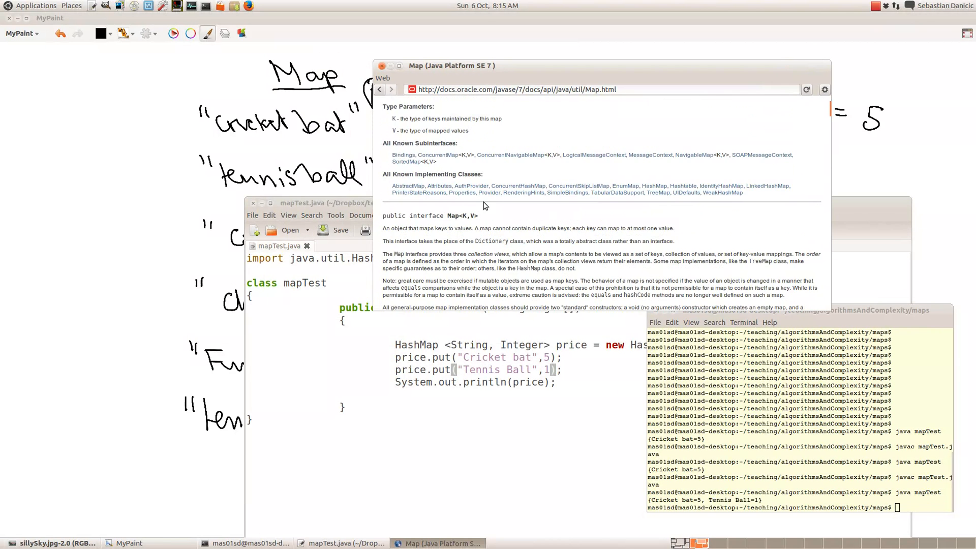
scroll("down", 3)
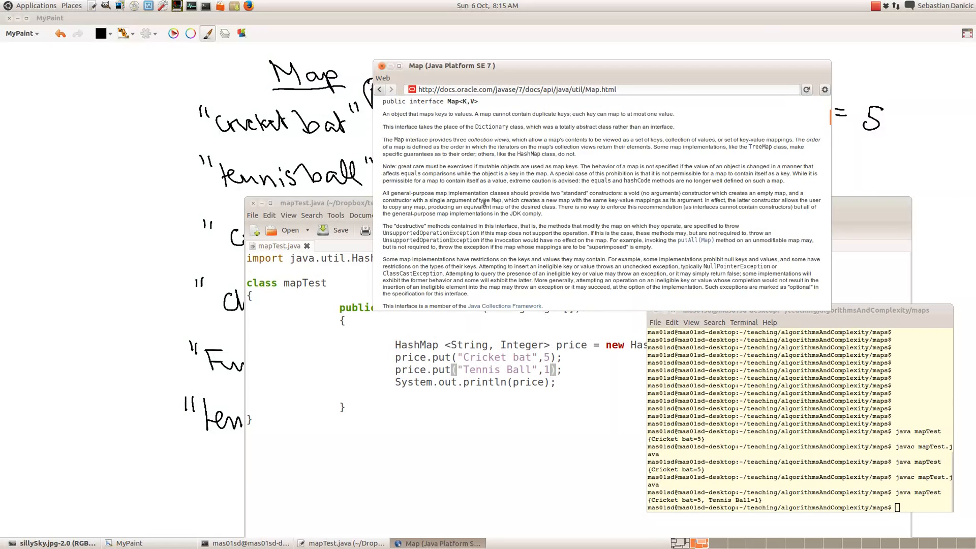
scroll("down", 3)
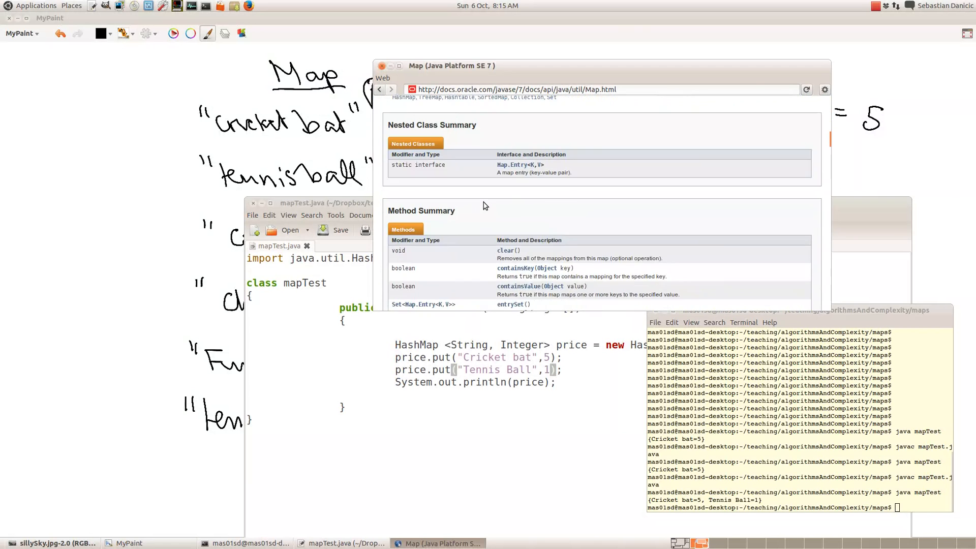
scroll("down", 3)
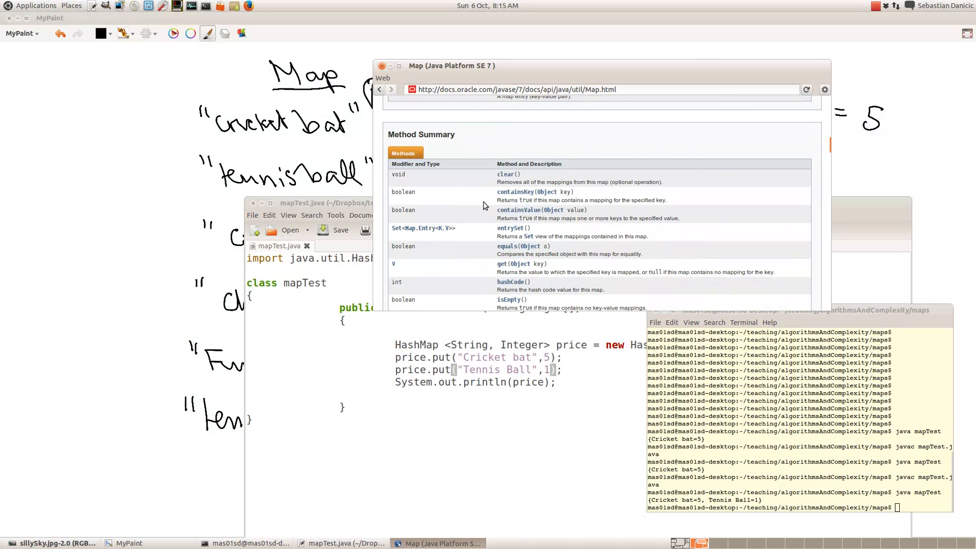
scroll("down", 3)
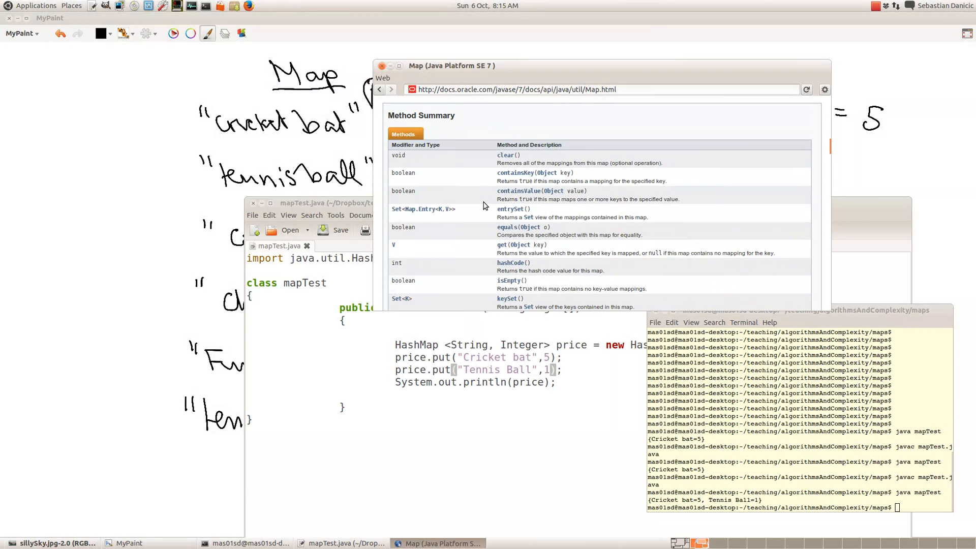
scroll("down", 3)
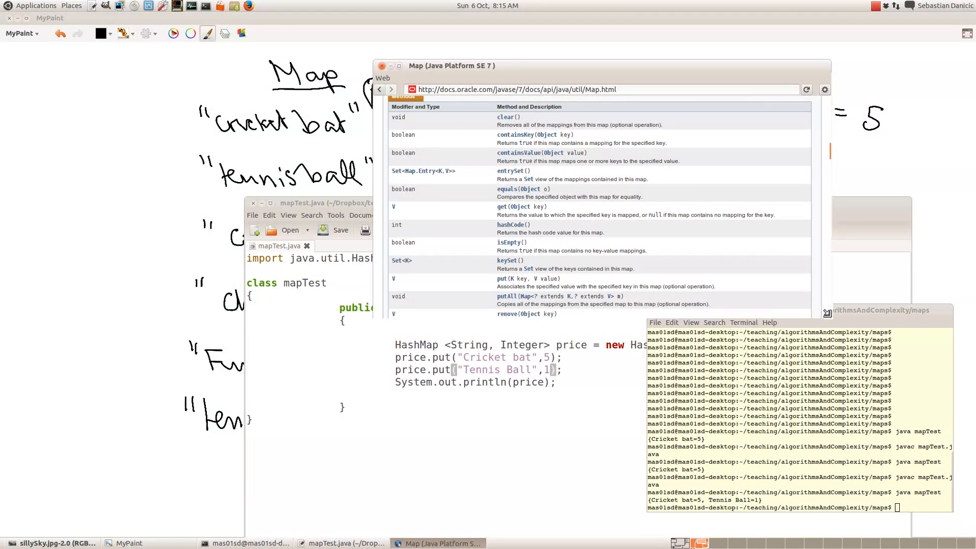
scroll("down", 3)
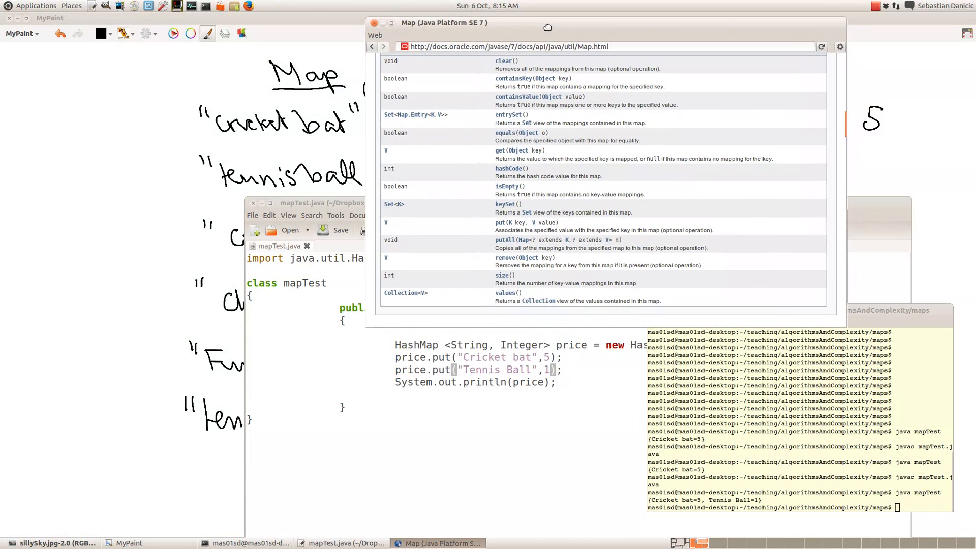
scroll("down", 3)
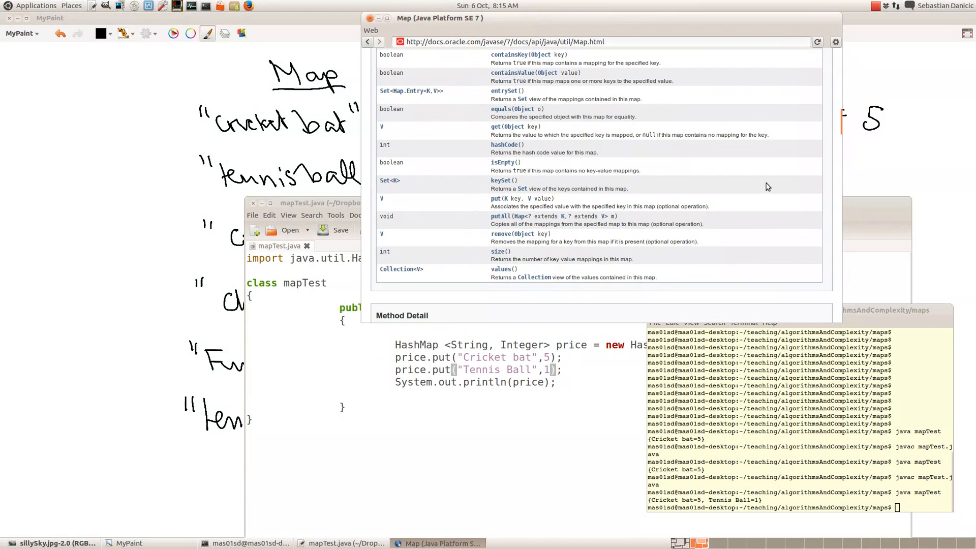
Browse Map methods like get, put, keySet and remove, then return to mapTest.java
scroll("down", 3)
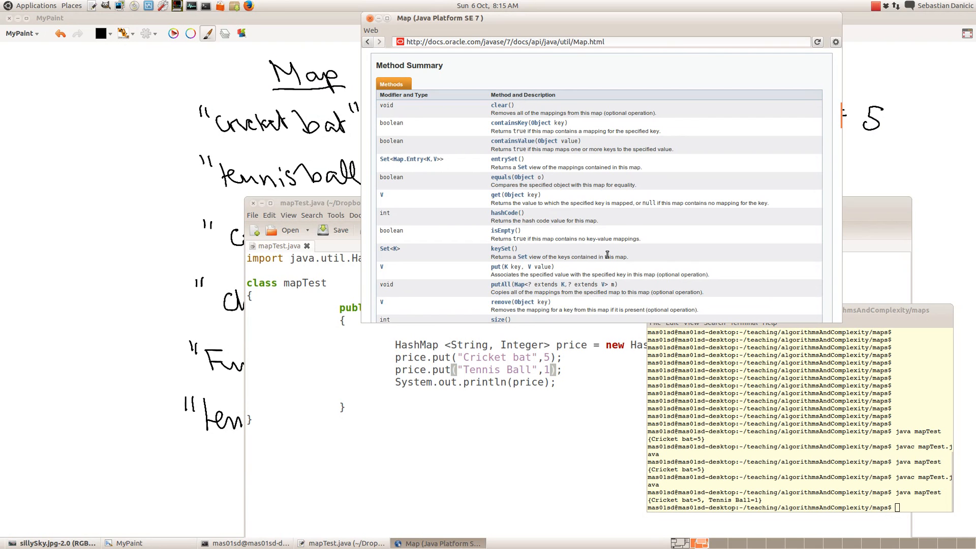
scroll("down", 3)
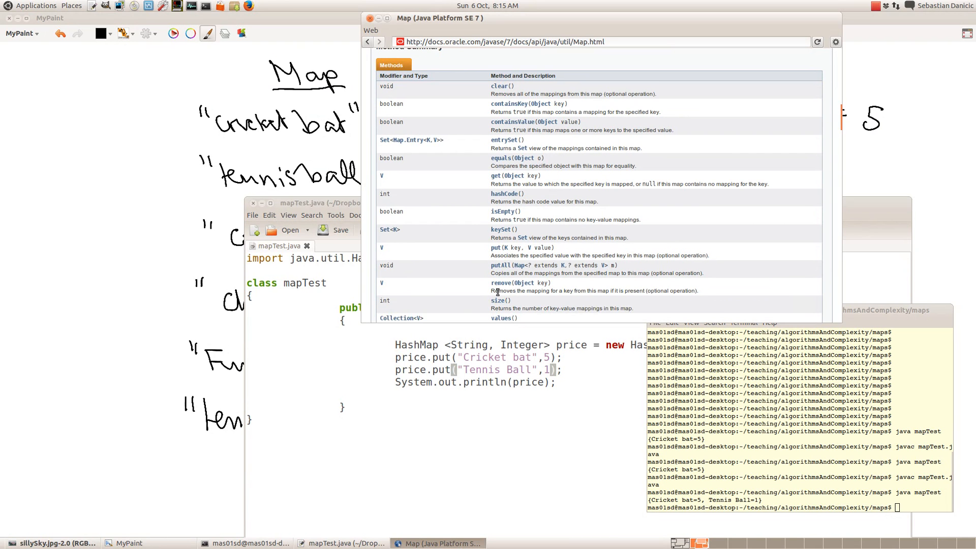
mouse_move(574, 290)
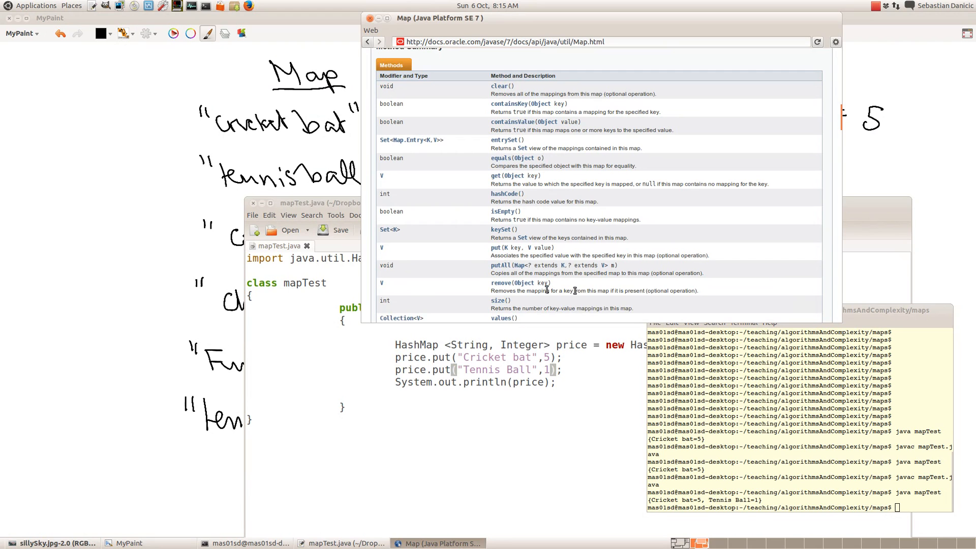
mouse_move(633, 290)
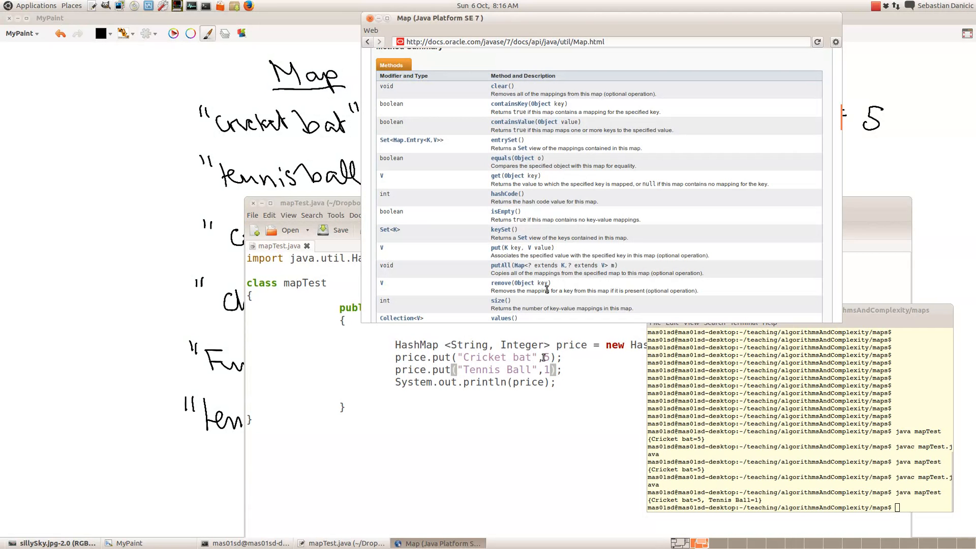
mouse_move(402, 318)
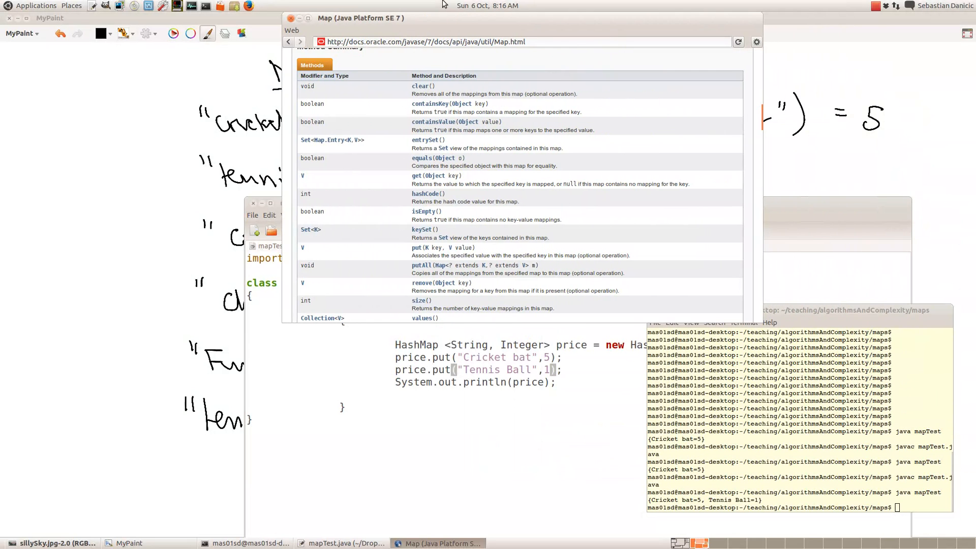
mouse_move(446, 342)
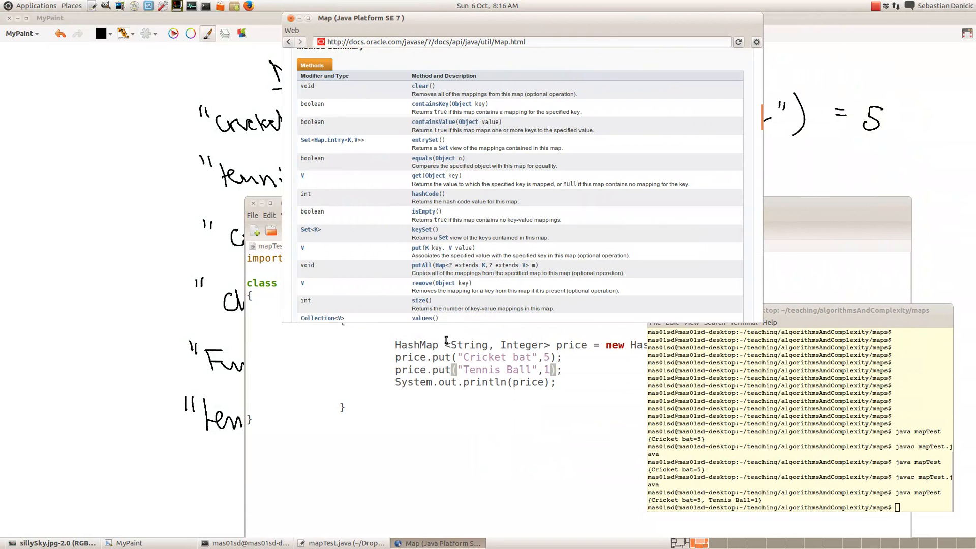
mouse_move(414, 255)
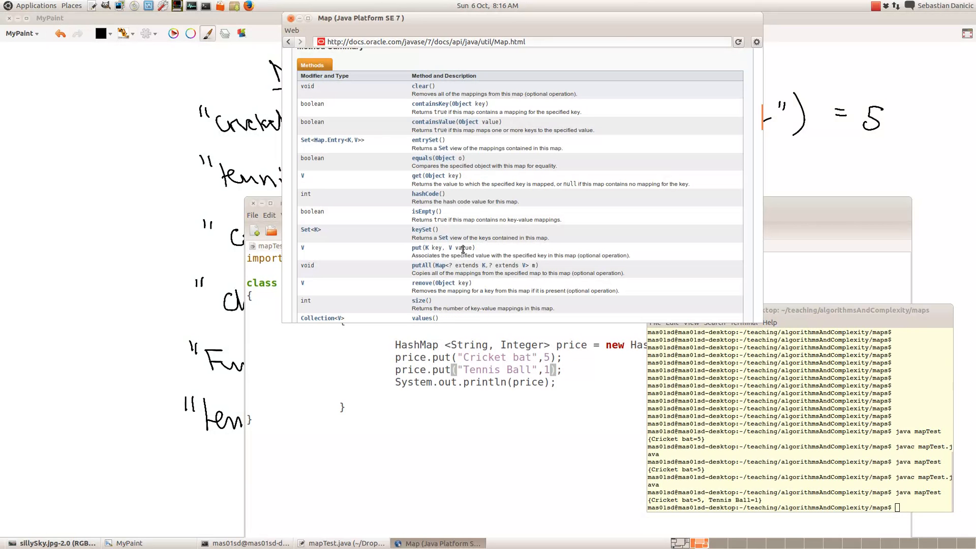
mouse_move(453, 345)
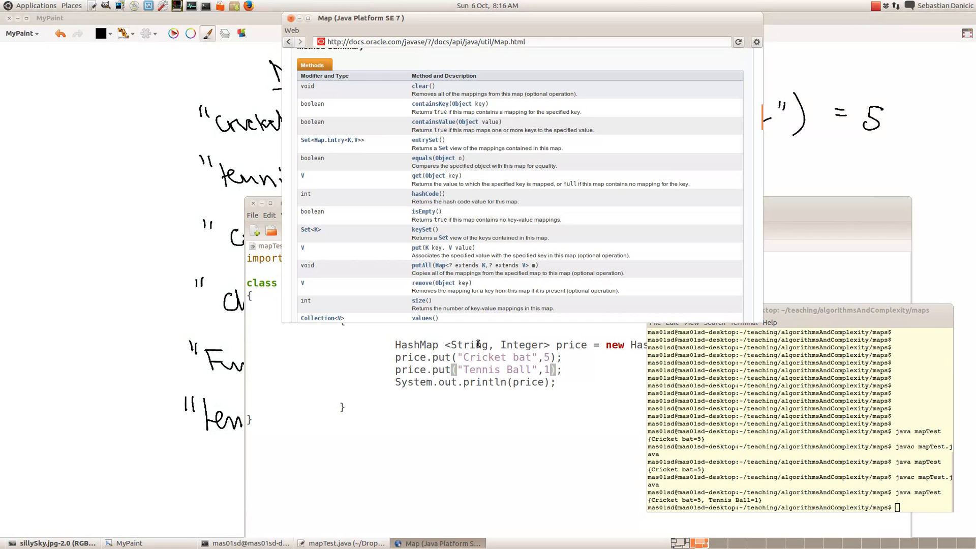
mouse_move(522, 345)
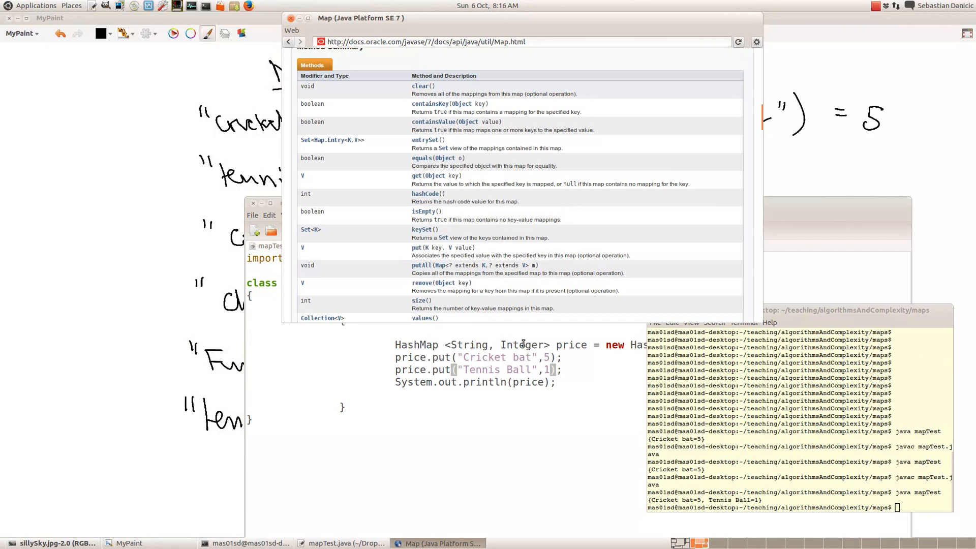
mouse_move(471, 338)
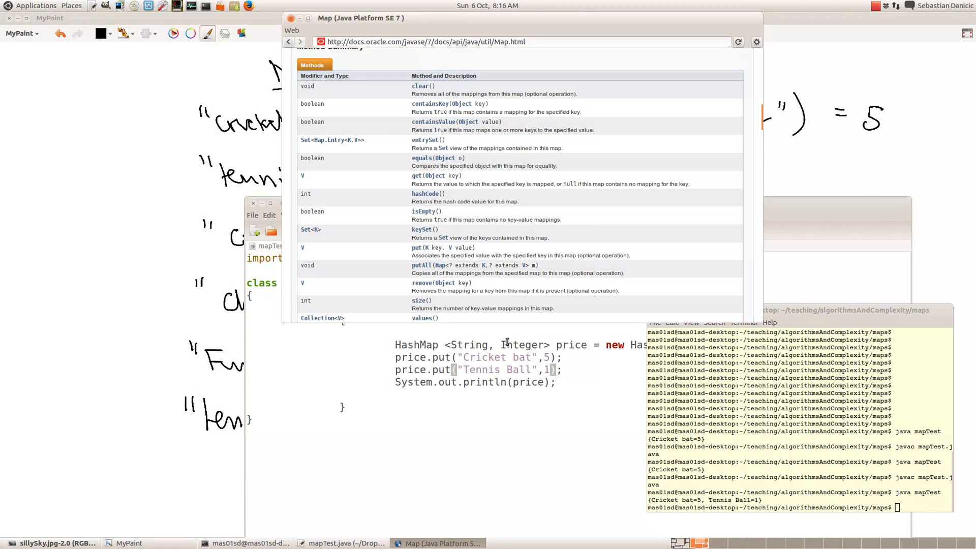
mouse_move(449, 197)
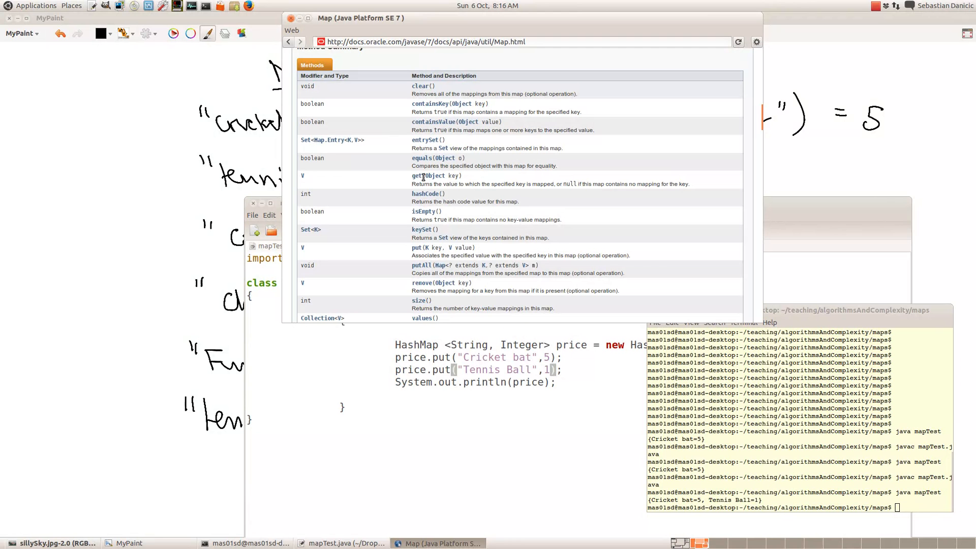
mouse_move(430, 219)
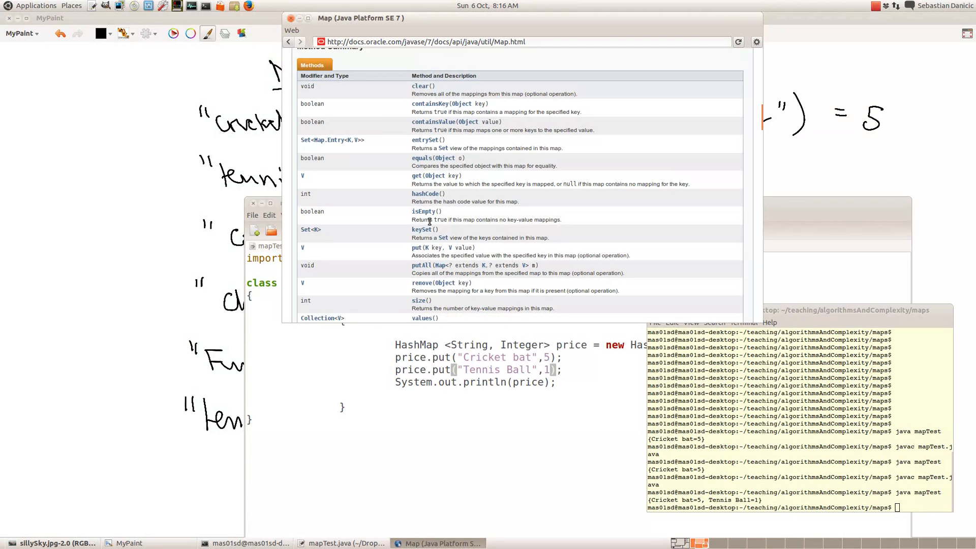
mouse_move(421, 229)
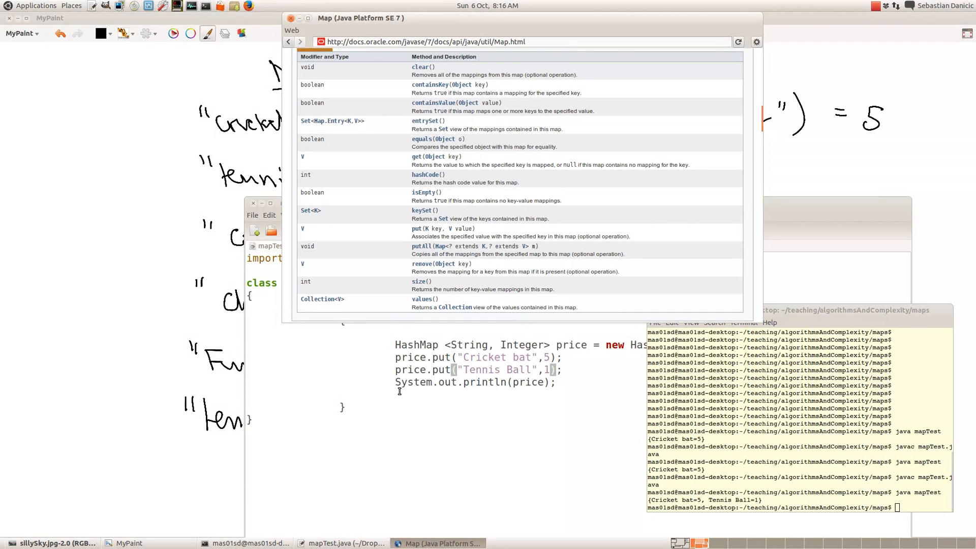
left_click(344, 542)
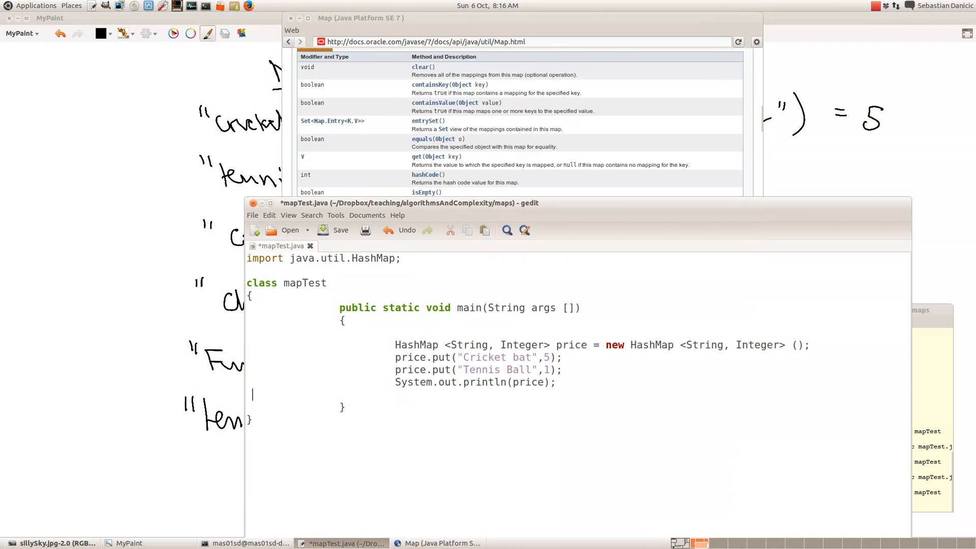
Add price.remove("Cricket bat"); and a second System.out.println(price);, then save
type("p")
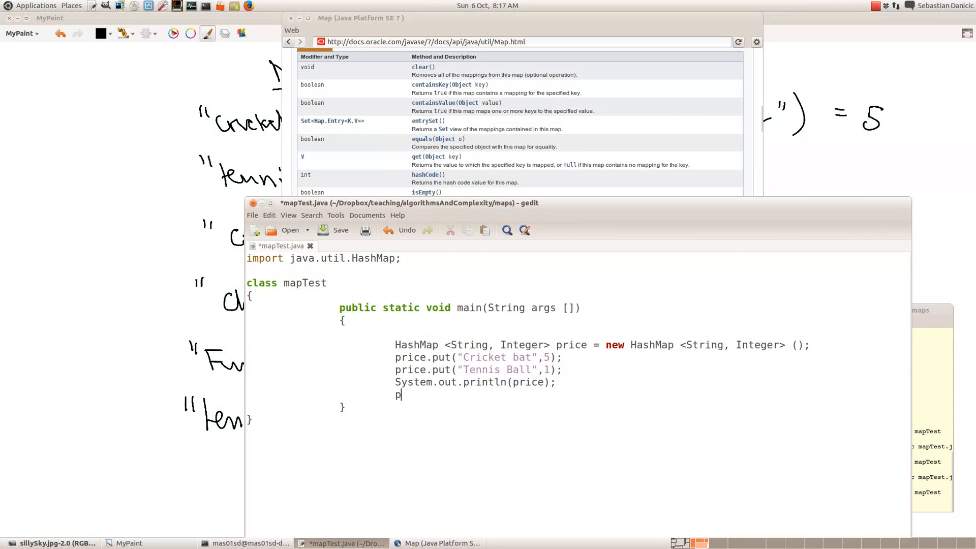
type("rice.rem")
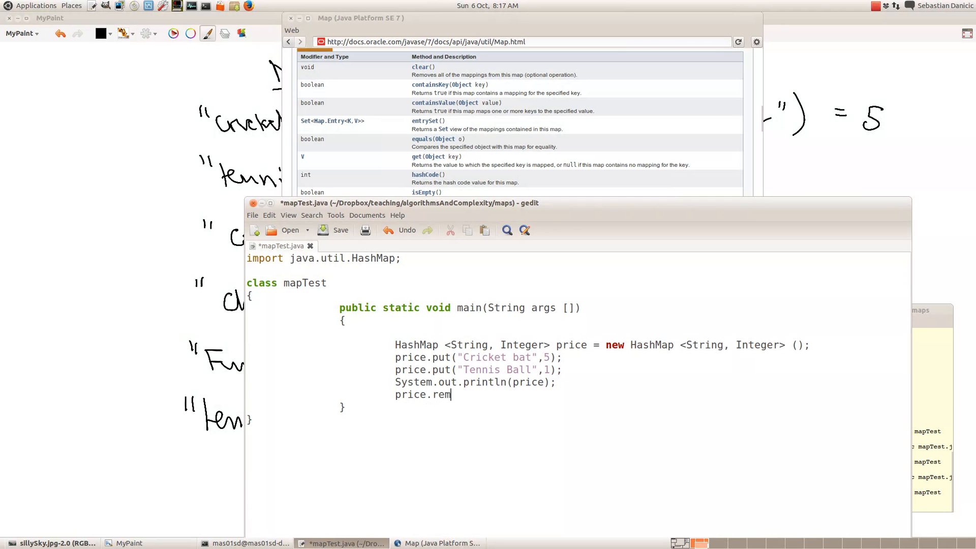
type("ove(")
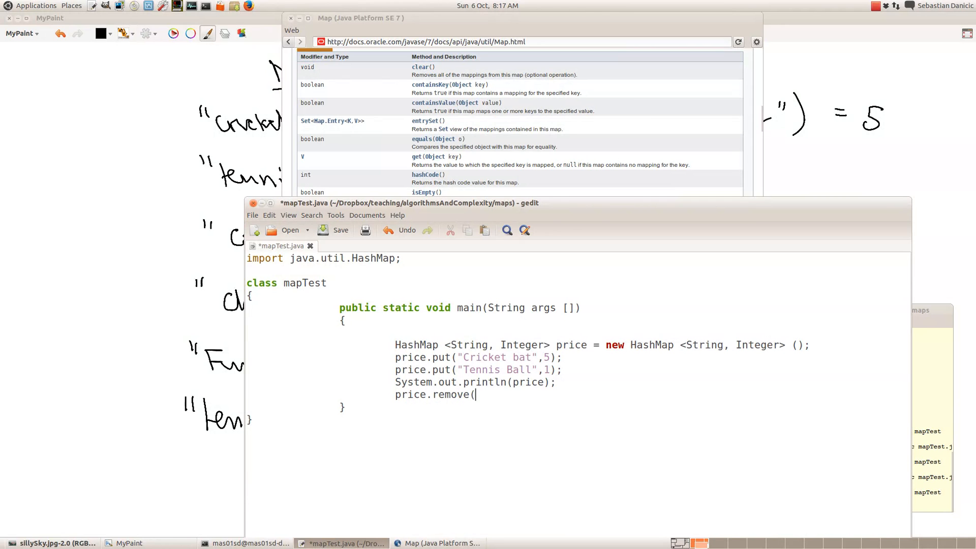
type("\"")
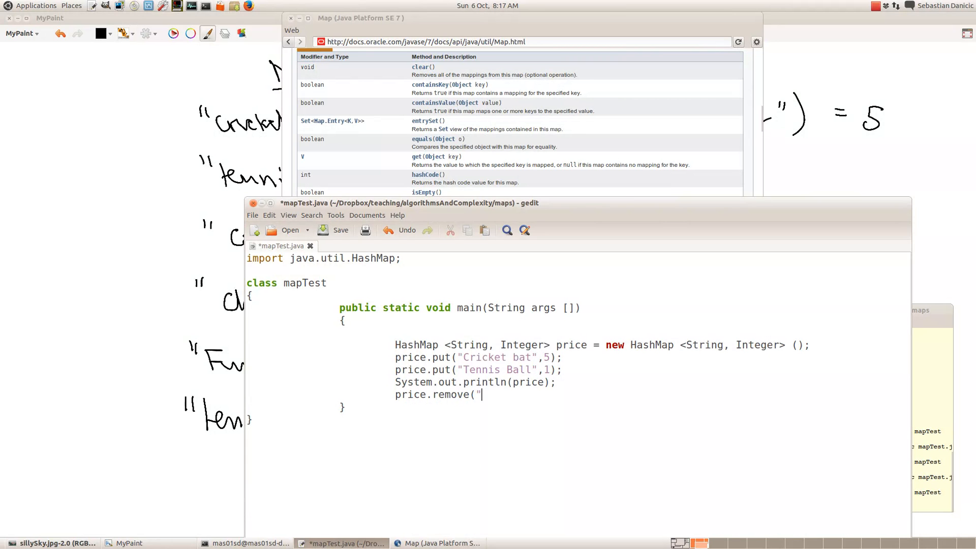
type("Cricket bat\");")
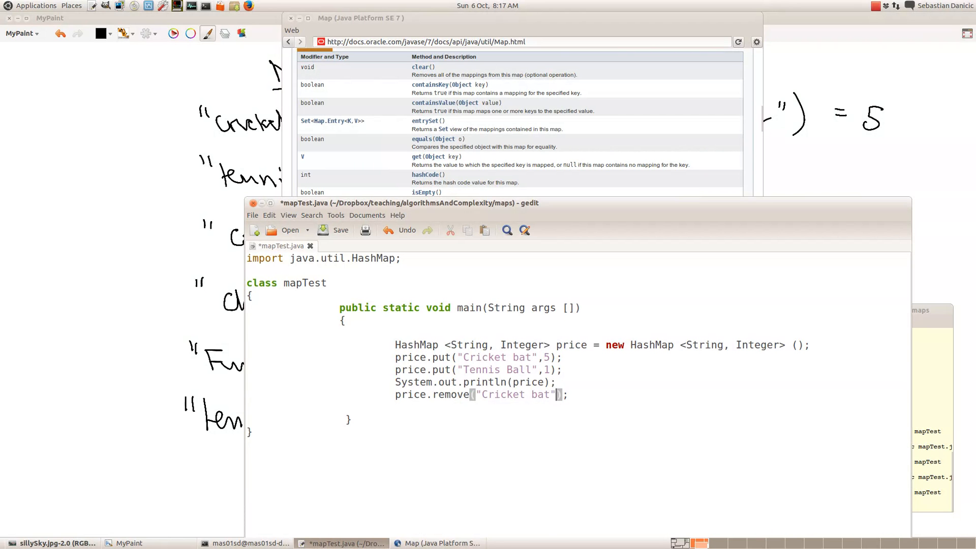
type("System.out.println(price);")
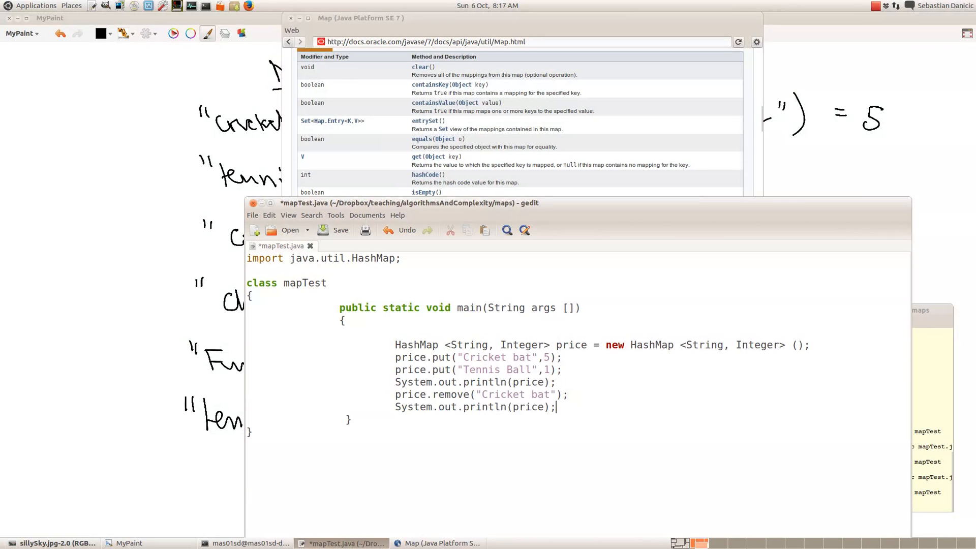
left_click(341, 230)
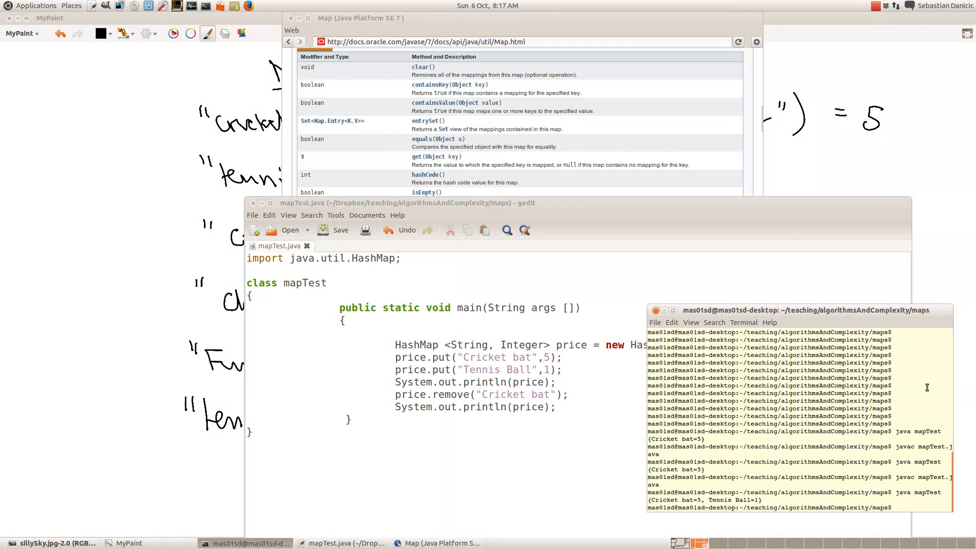
Recompile and run mapTest, printing {Cricket bat=5, Tennis Ball=1} then {Tennis Ball=1}
key("Return")
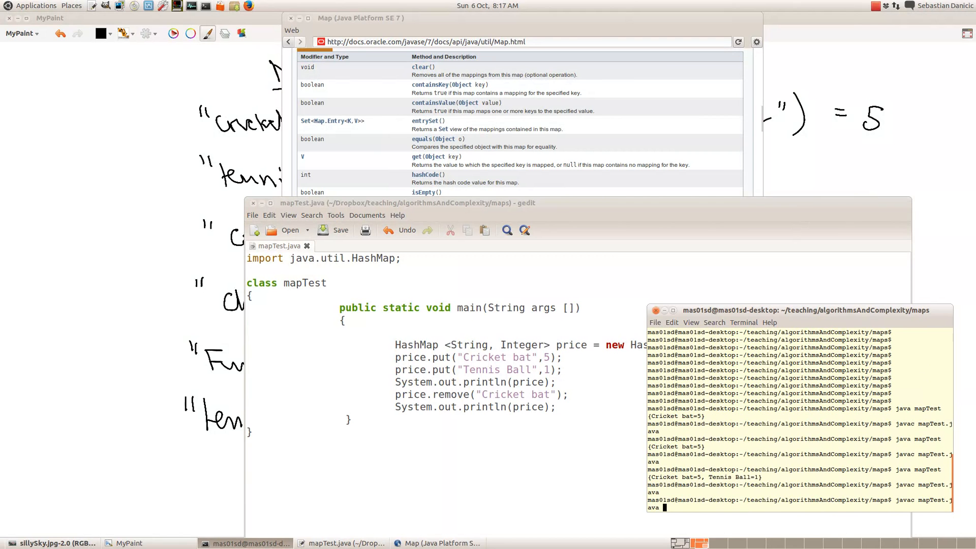
key("Return")
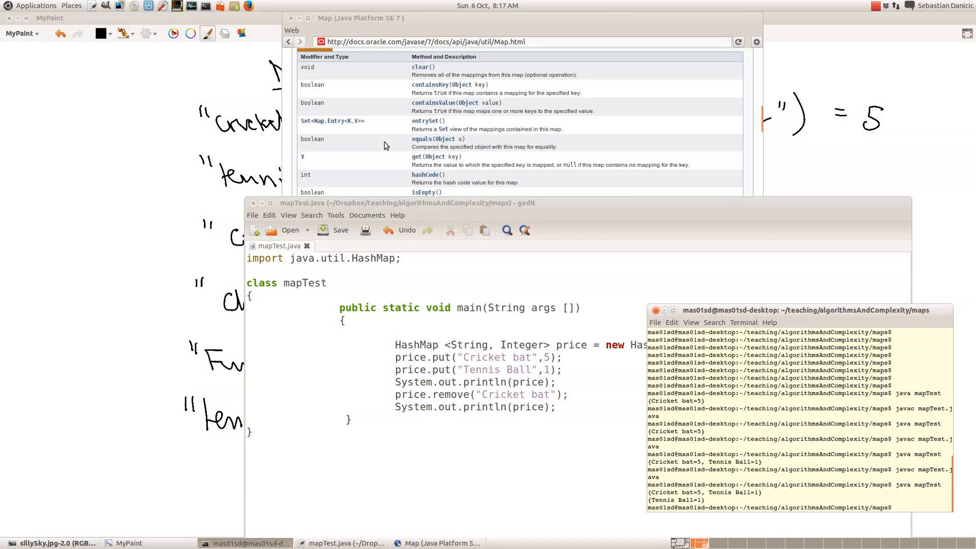
left_click(362, 17)
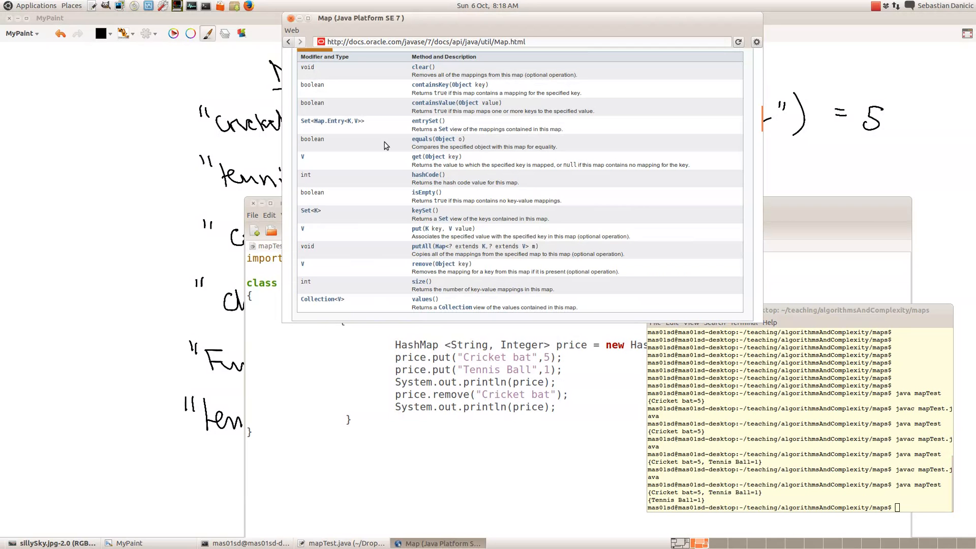
mouse_move(389, 143)
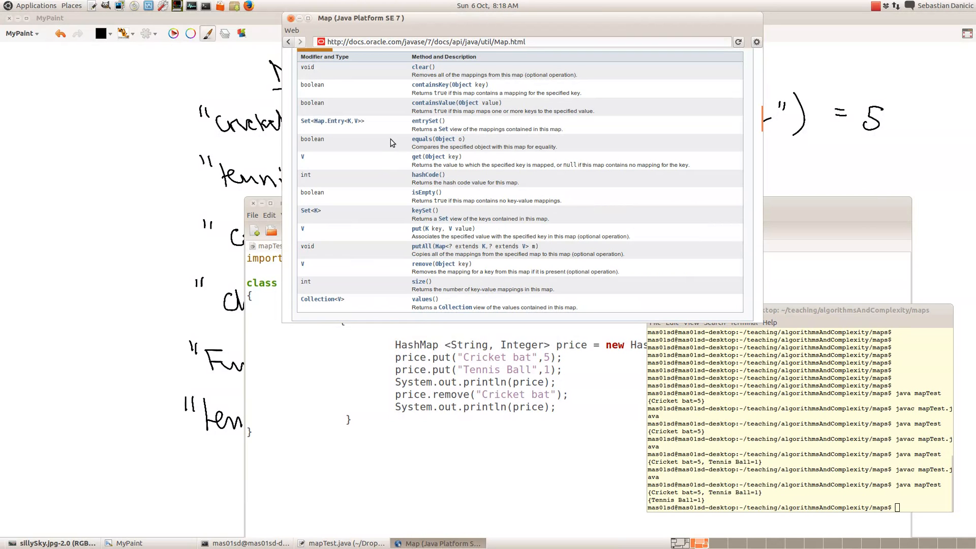
mouse_move(420, 246)
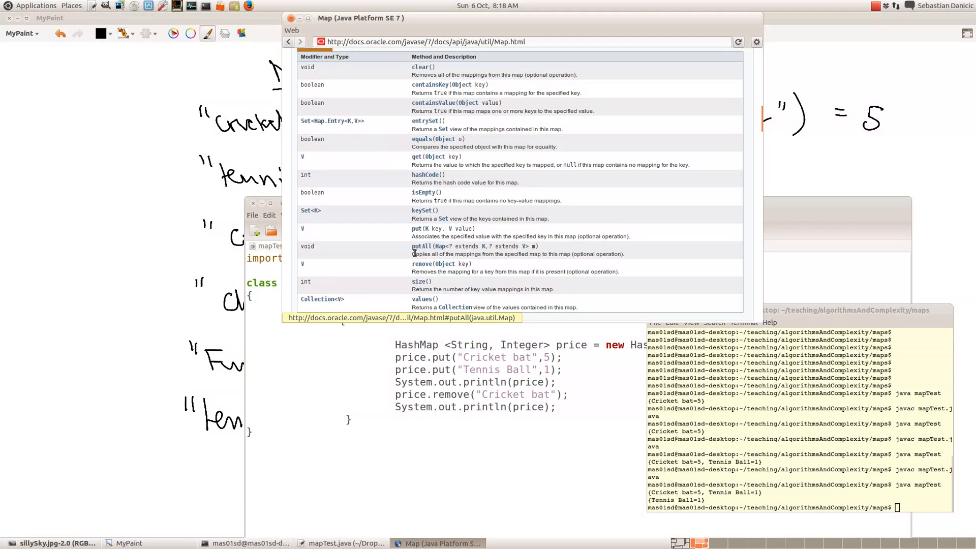
mouse_move(419, 281)
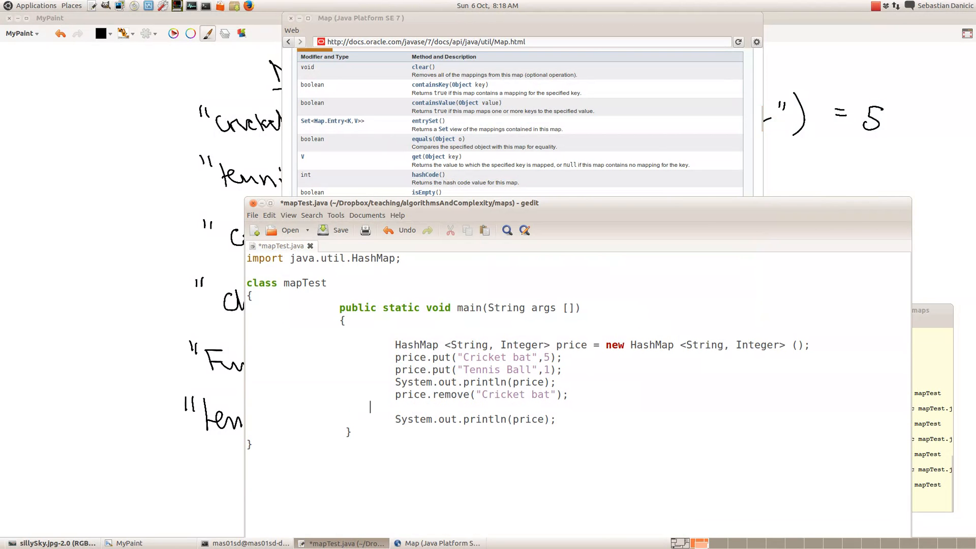
Turn the remove line into price.put("Cricket bat",6); and save mapTest.java
type("price.put(\"Cricket bat\",5);")
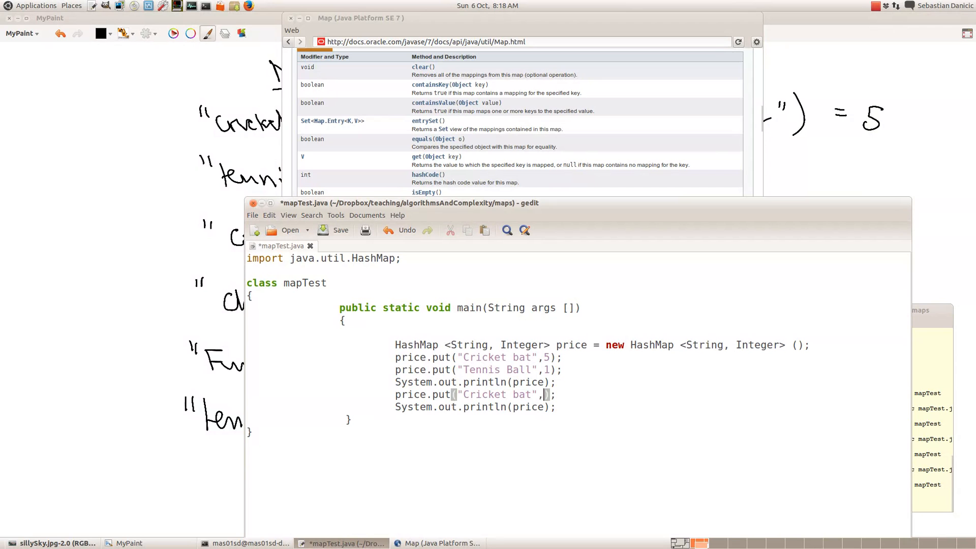
type("6")
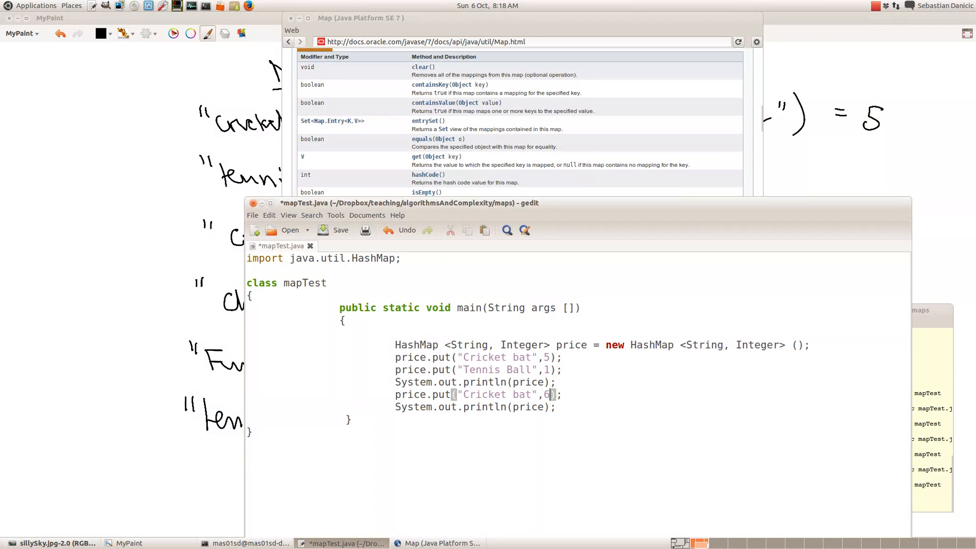
left_click(340, 230)
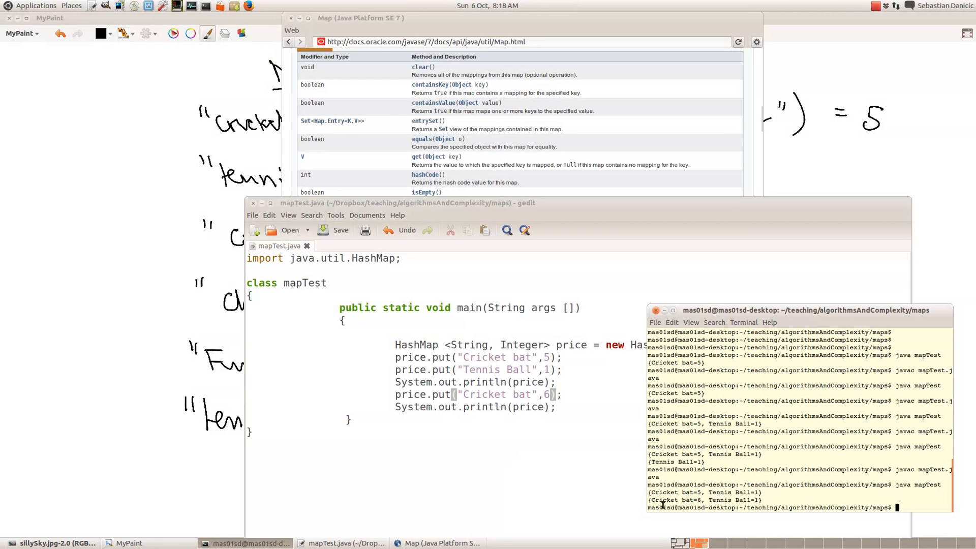
mouse_move(647, 495)
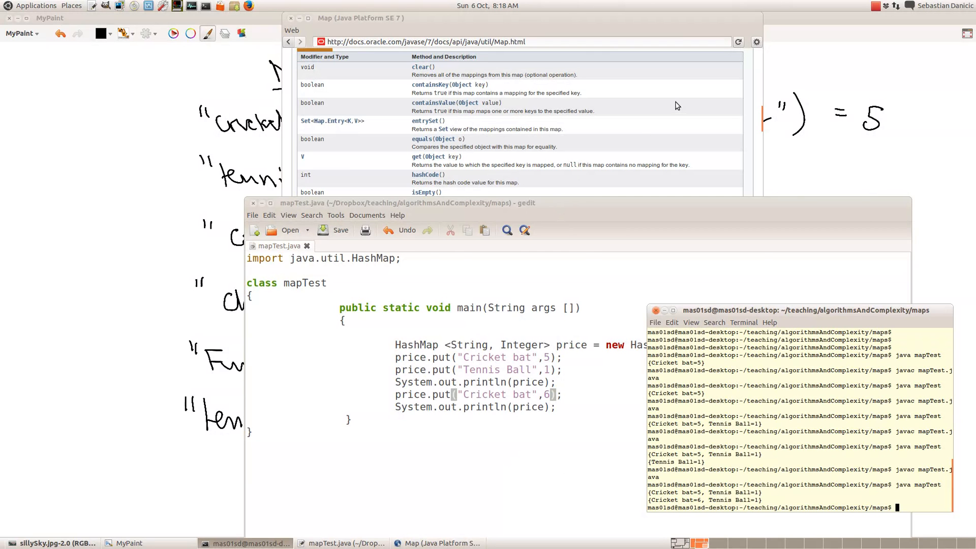
Bring the Map documentation's method list back up after the rerun prints Cricket bat=6
left_click(437, 543)
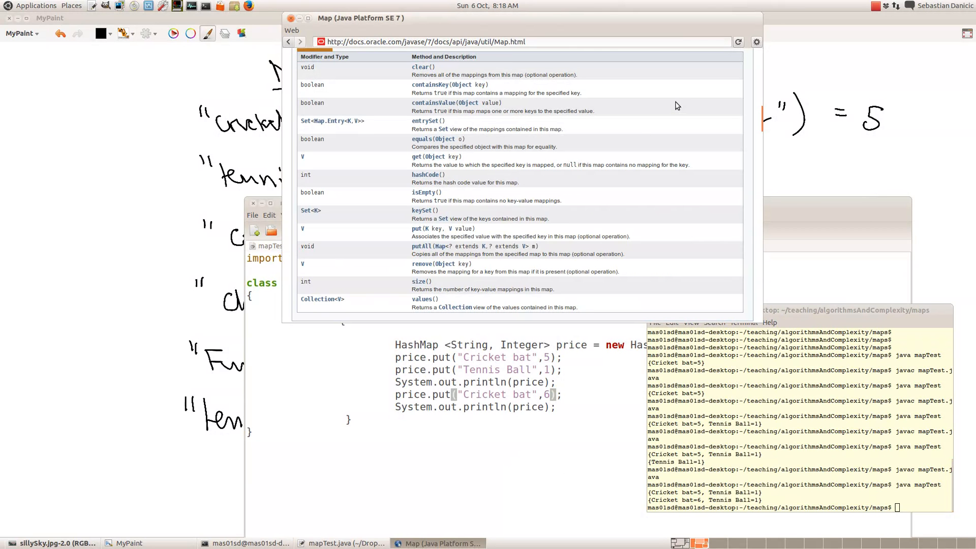
mouse_move(418, 264)
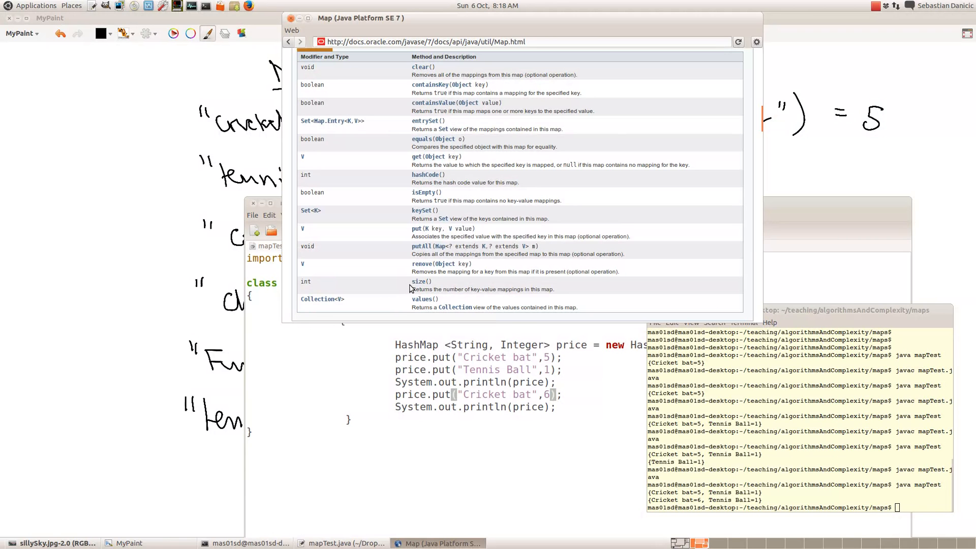
mouse_move(443, 197)
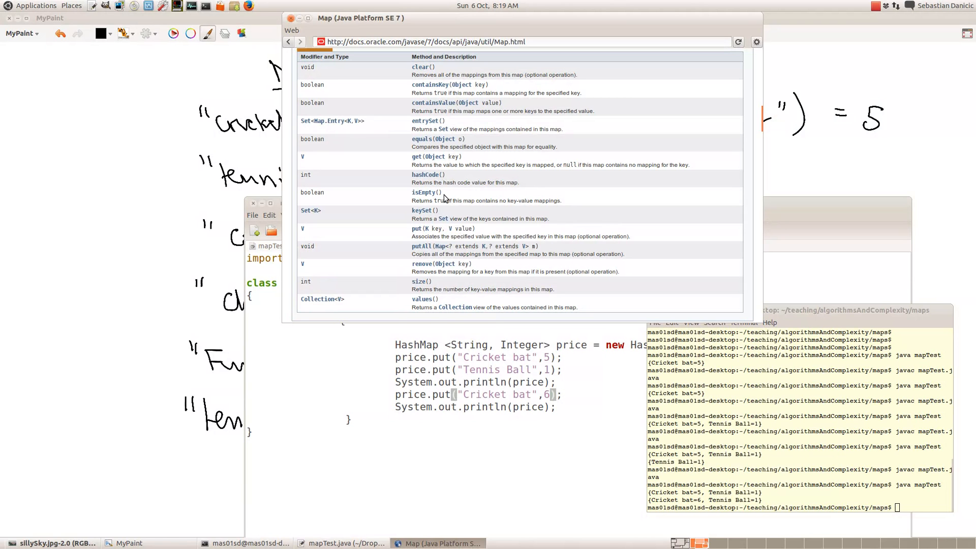
mouse_move(436, 150)
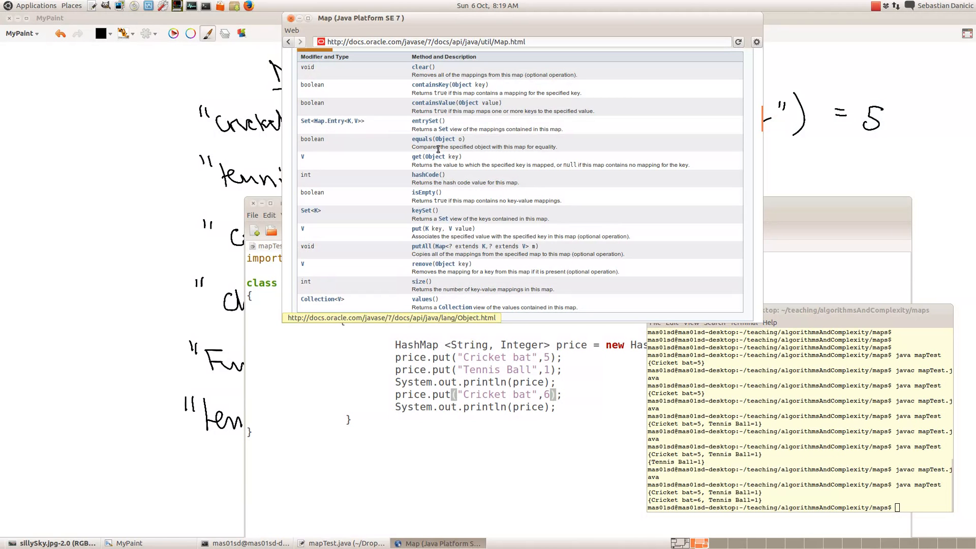
mouse_move(409, 92)
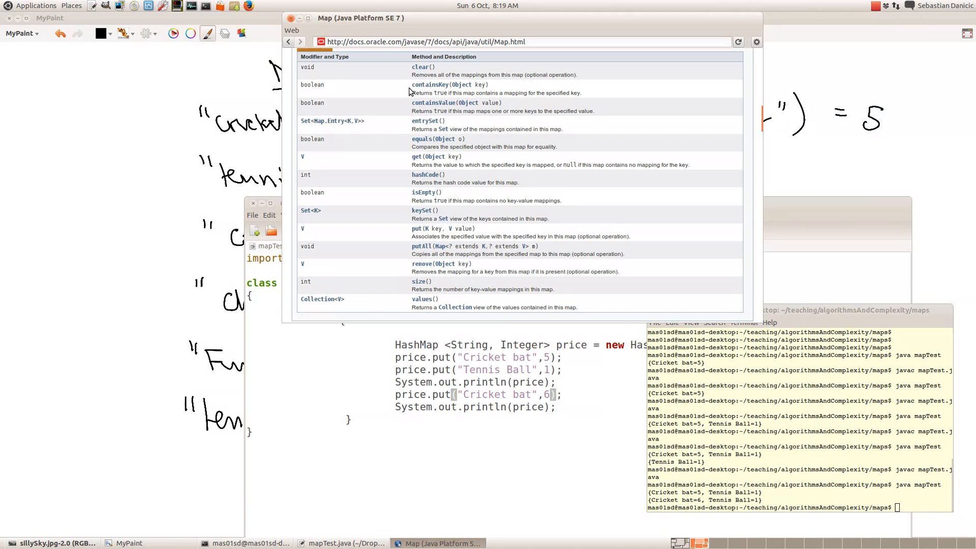
mouse_move(419, 162)
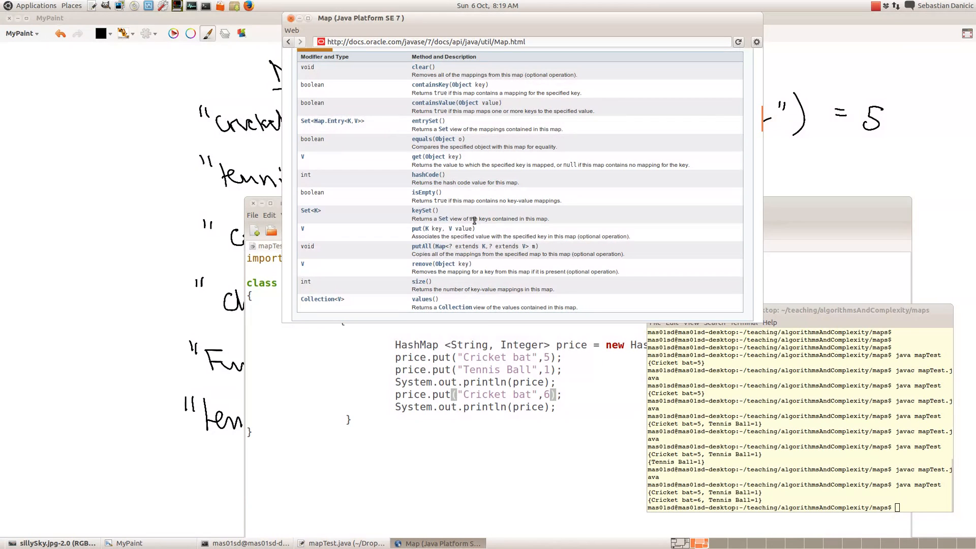
mouse_move(443, 219)
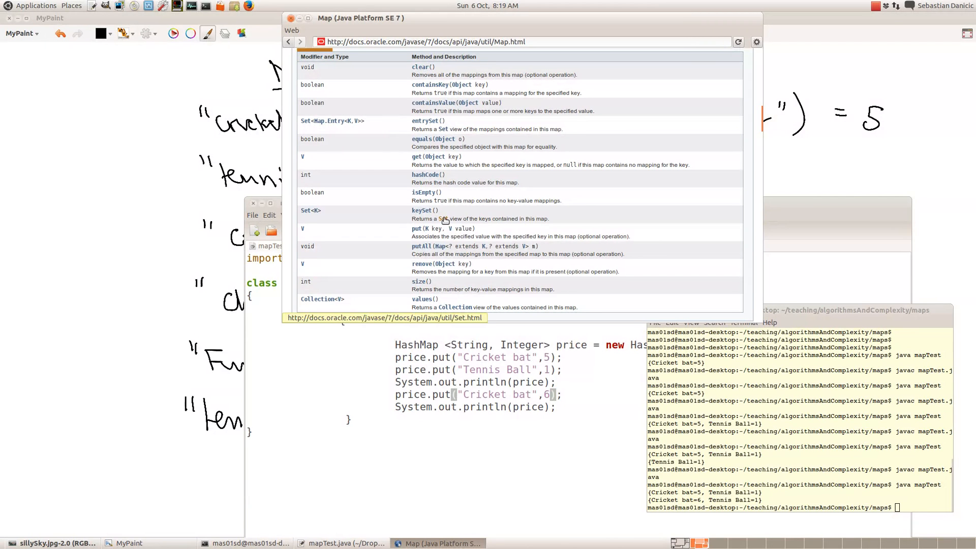
mouse_move(422, 211)
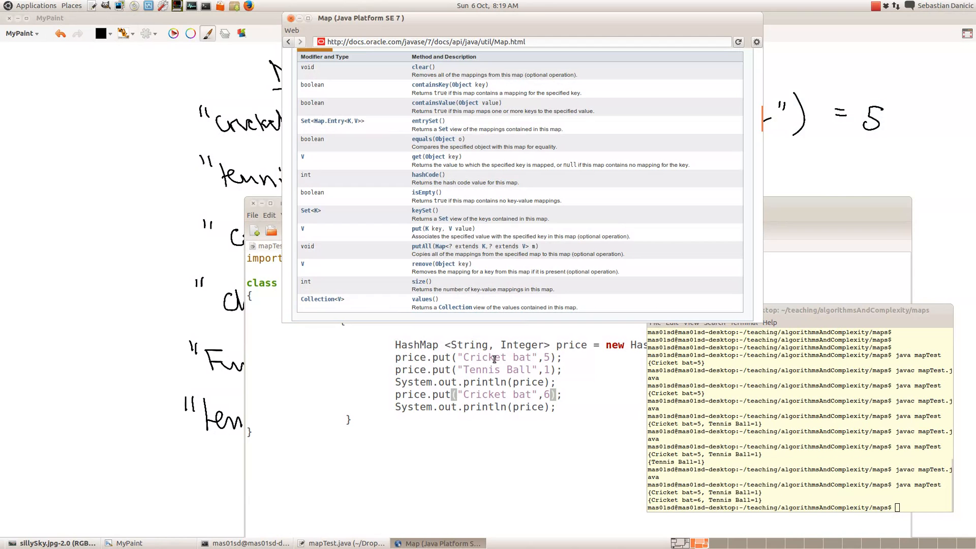
mouse_move(574, 413)
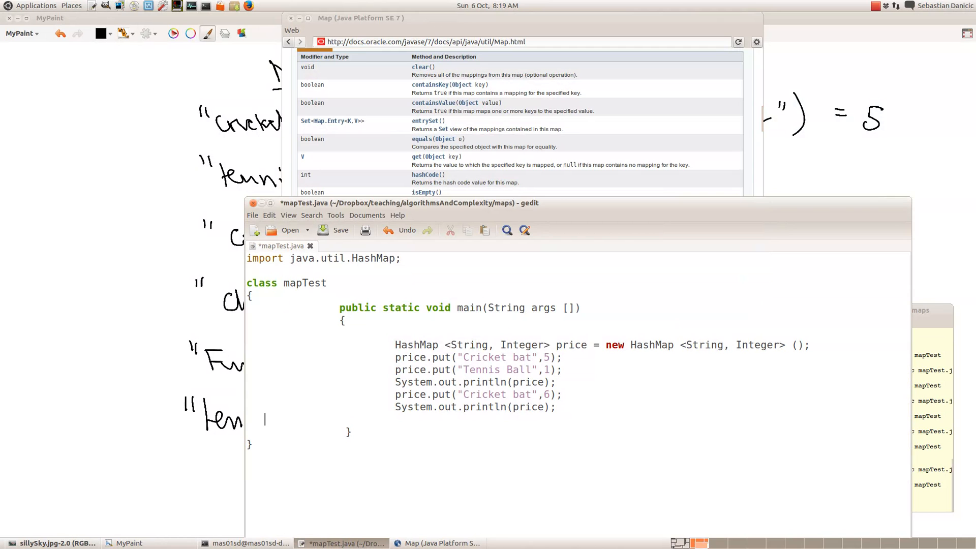
Add System.out.println(price.keySet()); as a new print line after the last println
double_click(411, 406)
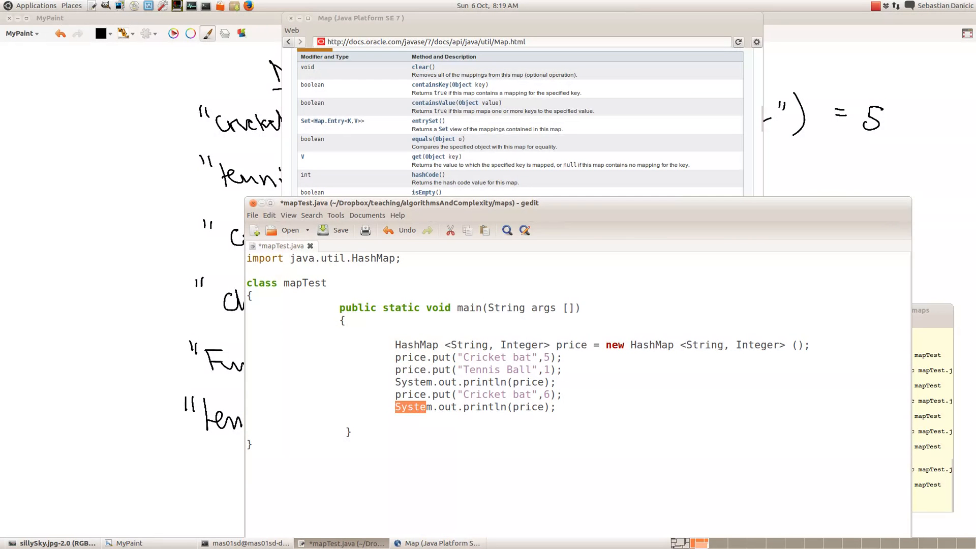
left_click_drag(395, 406, 493, 406)
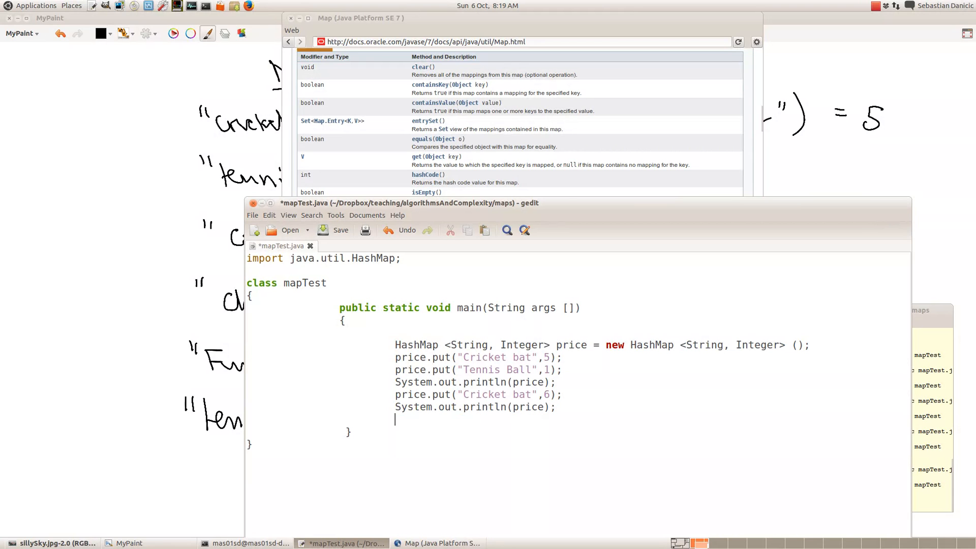
type("System.out.println(price);")
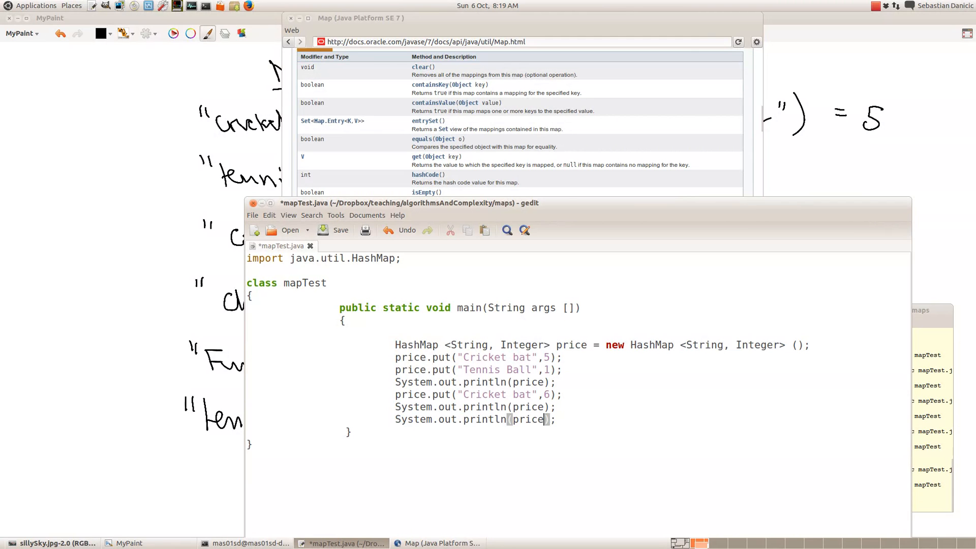
type(".k")
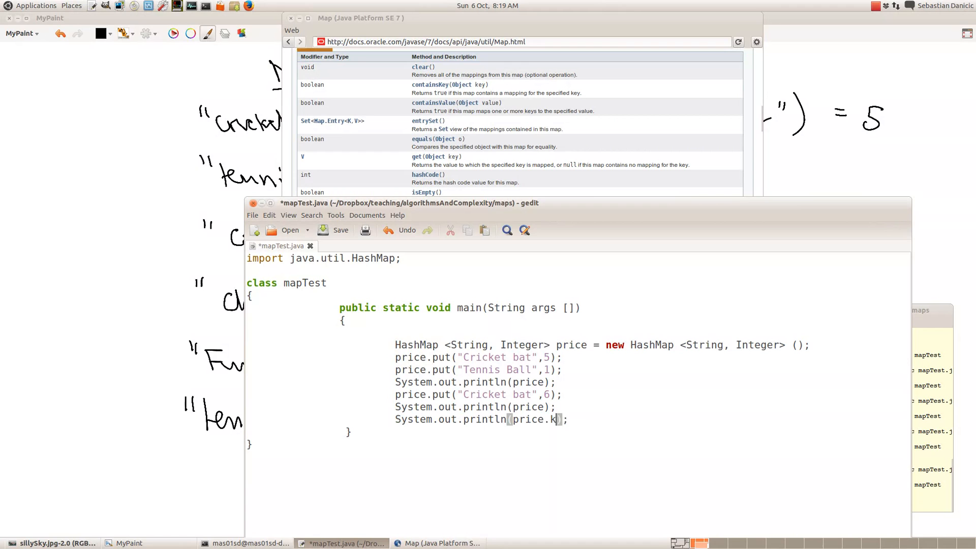
type("eyS")
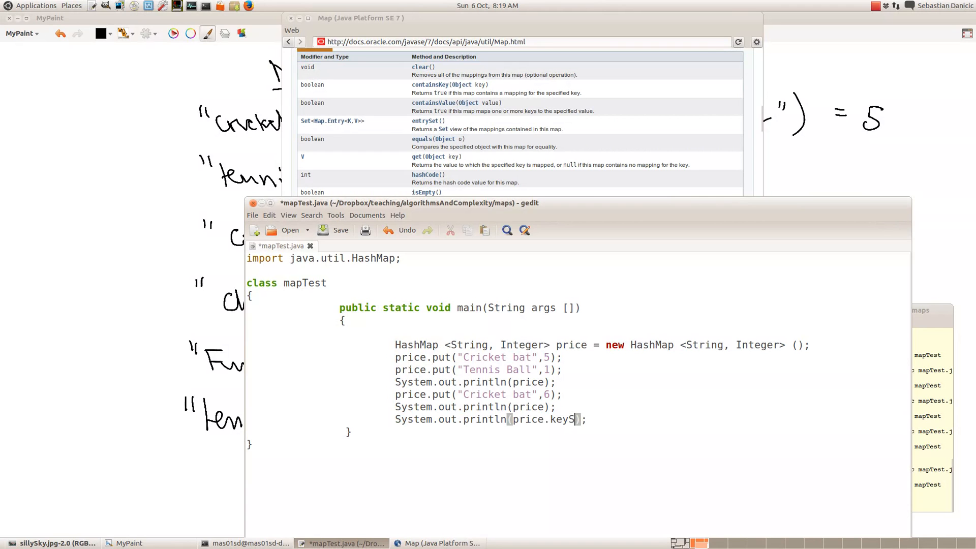
type("et()")
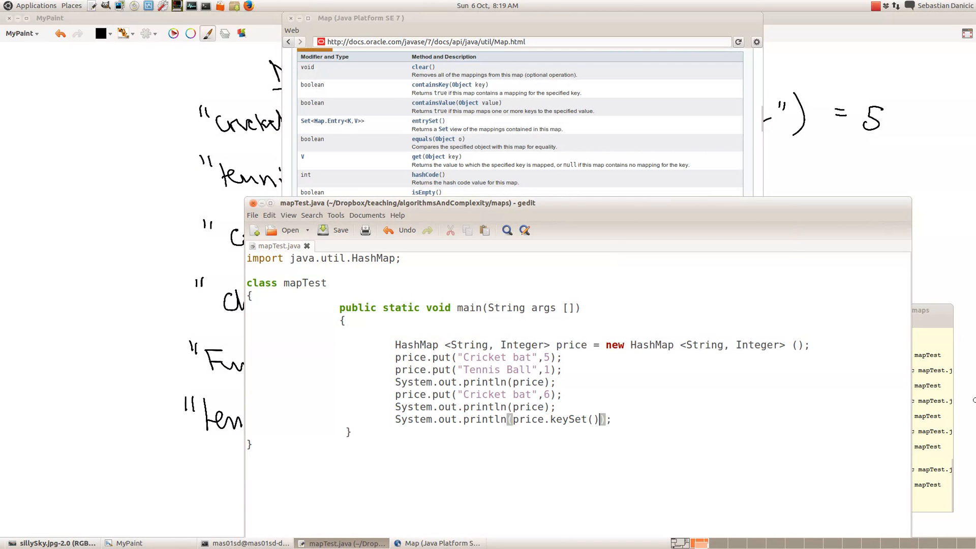
Rerun mapTest in the terminal so it also prints the keys [Cricket bat, Tennis Ball]
left_click(243, 543)
type("javac mapTest.java")
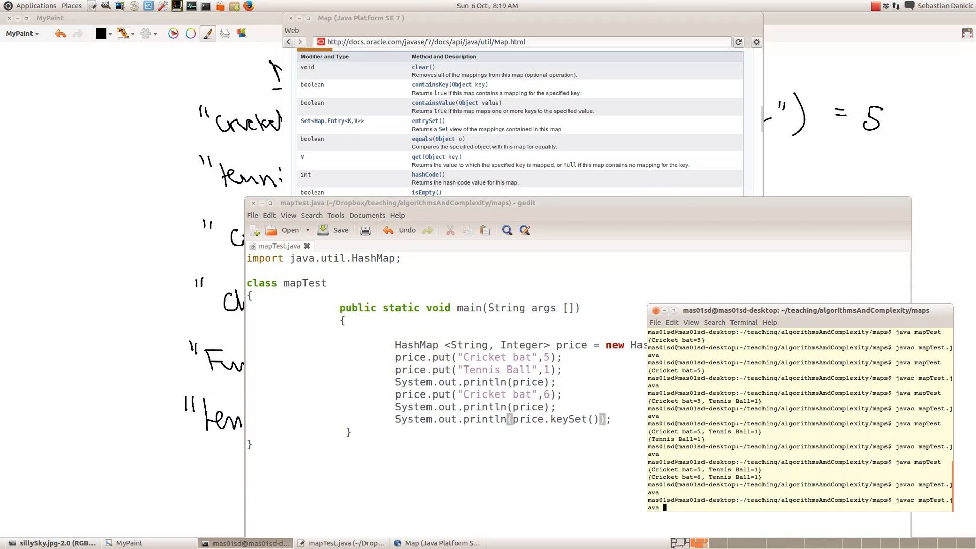
key("Return")
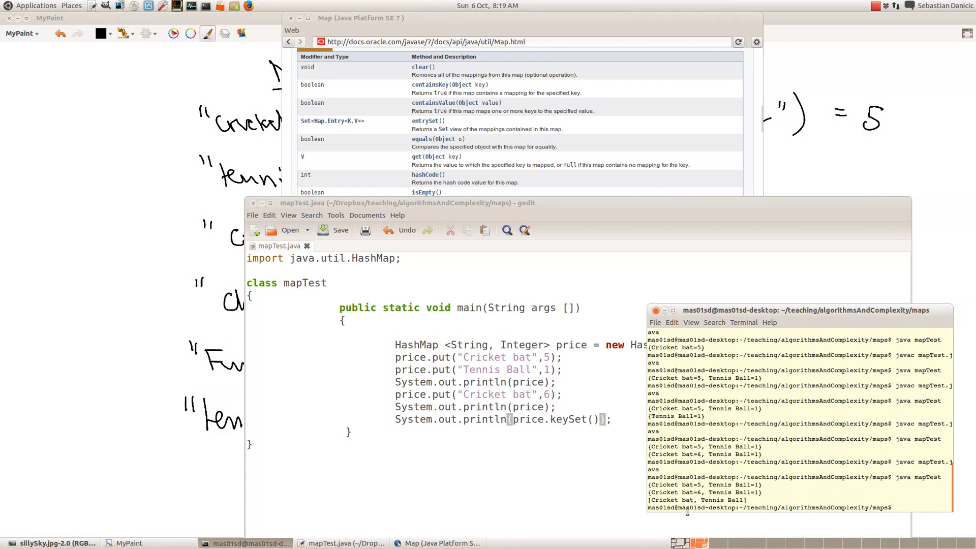
mouse_move(683, 469)
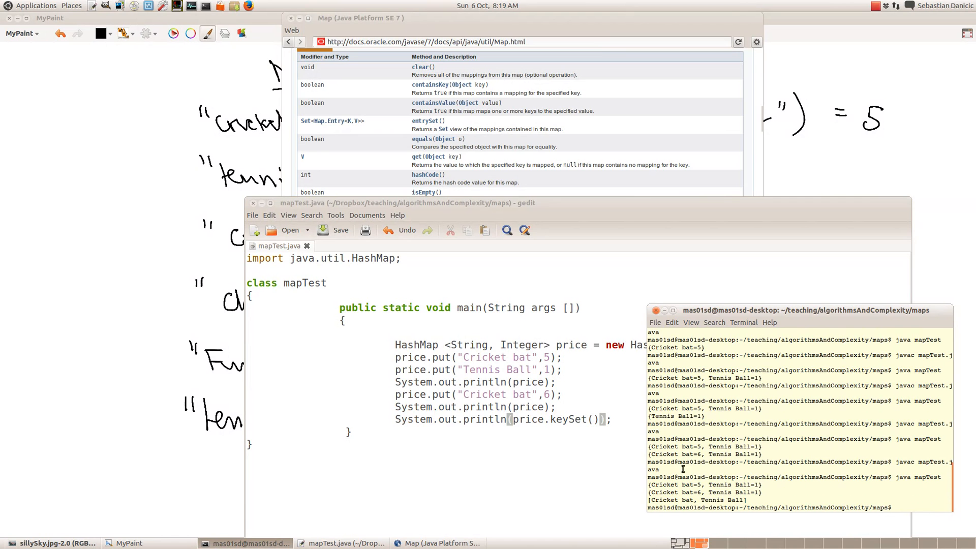
mouse_move(670, 500)
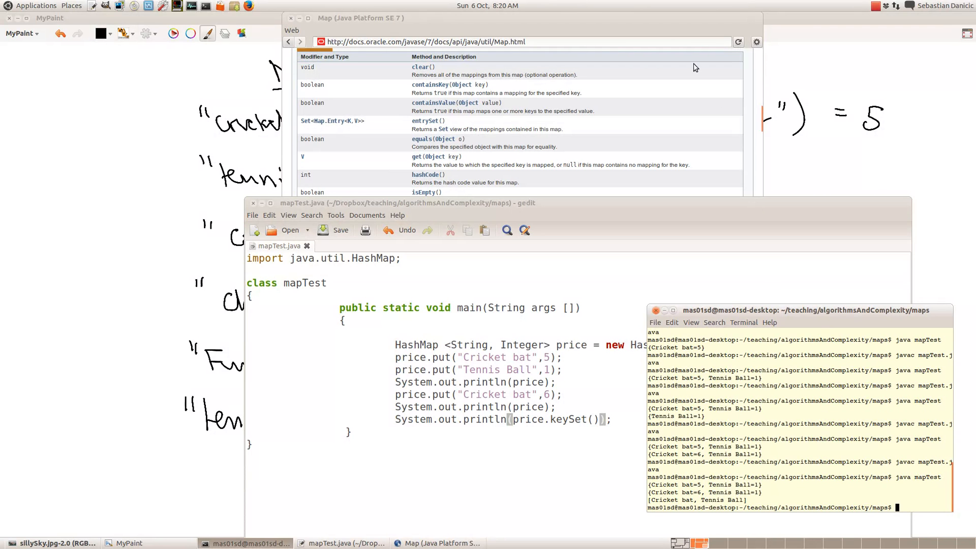
mouse_move(565, 483)
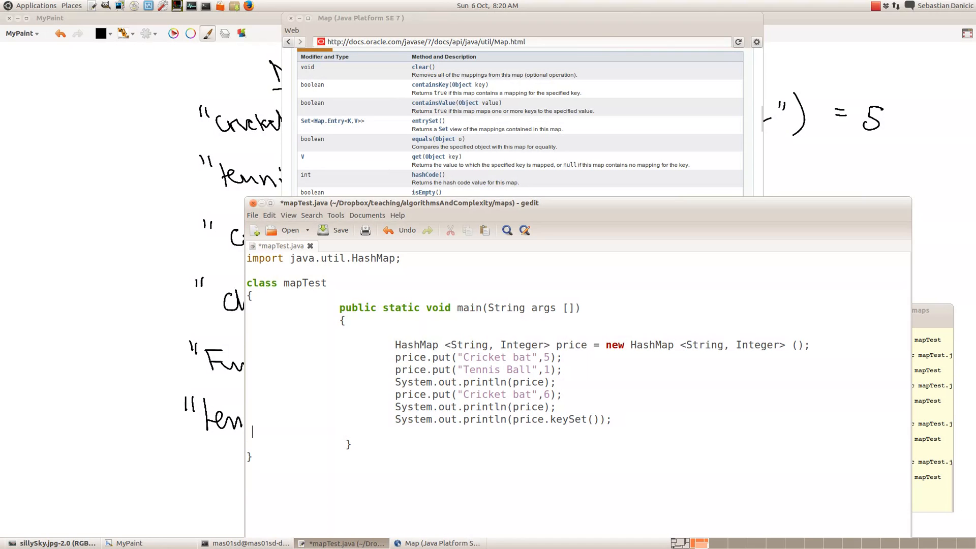
Declare the accumulator int total=0; in mapTest.java
type("int t")
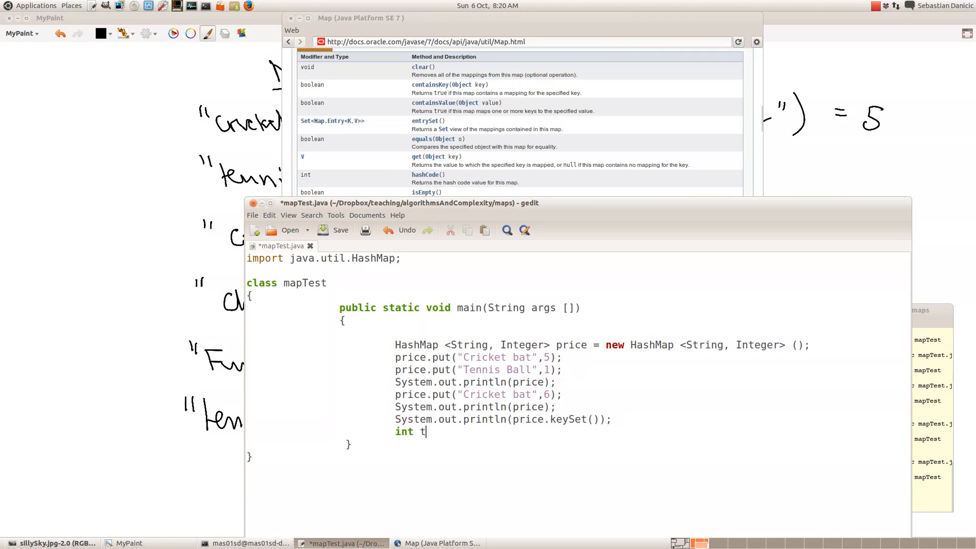
type("otal")
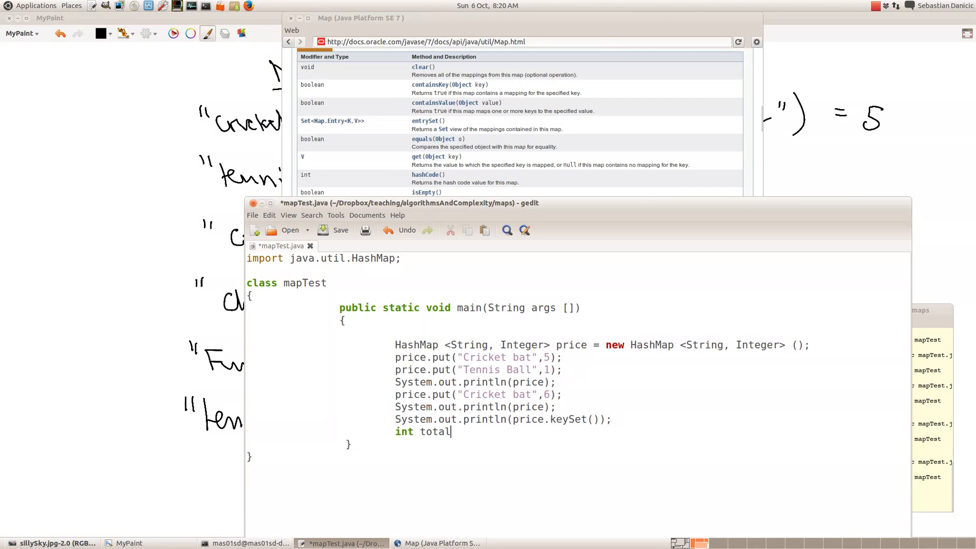
type("=0;")
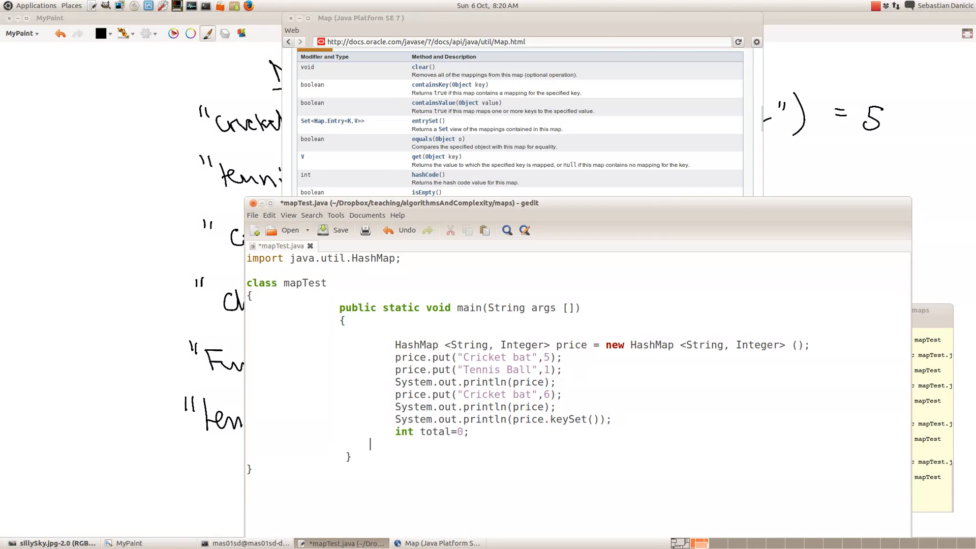
Write the loop header for (String k:price.keySet()) on the next line
type("for (")
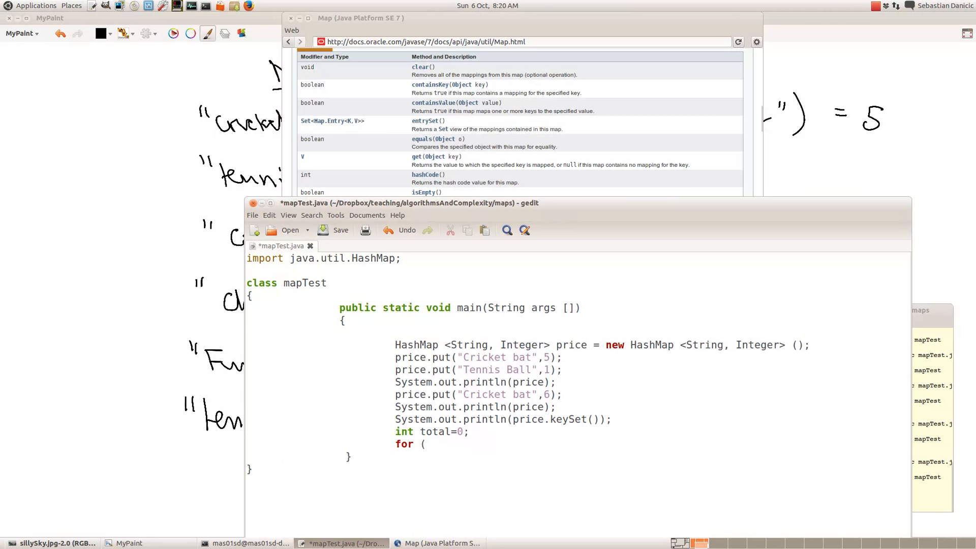
type("String ;")
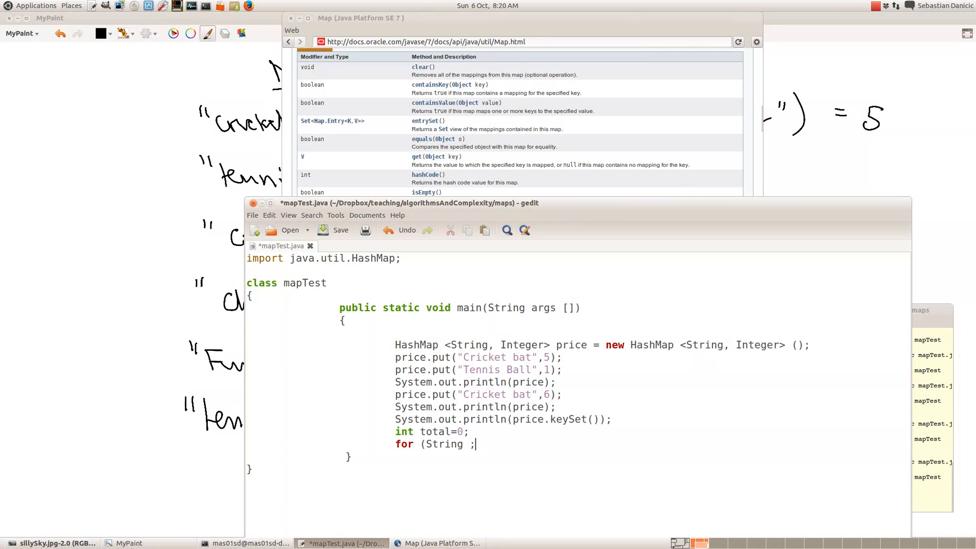
key("BackSpace")
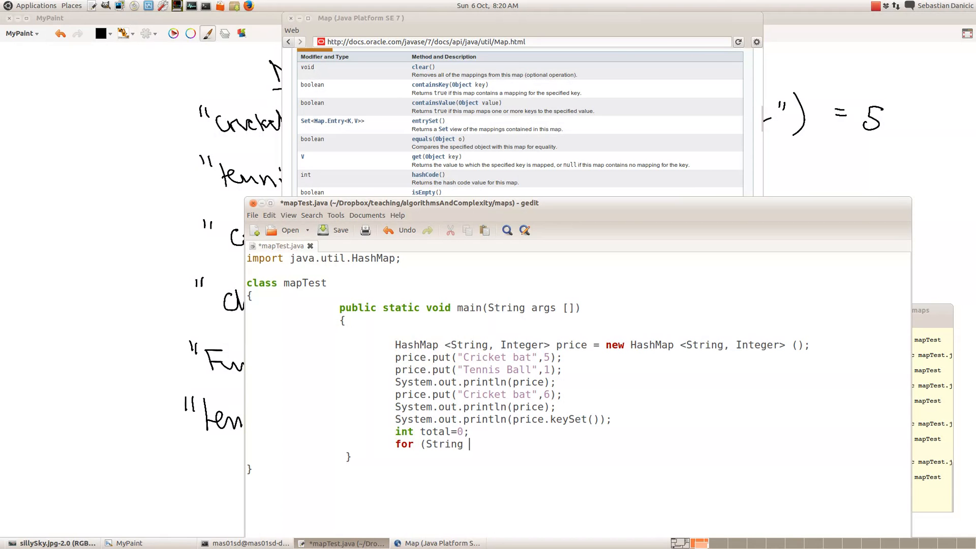
type("k:pr")
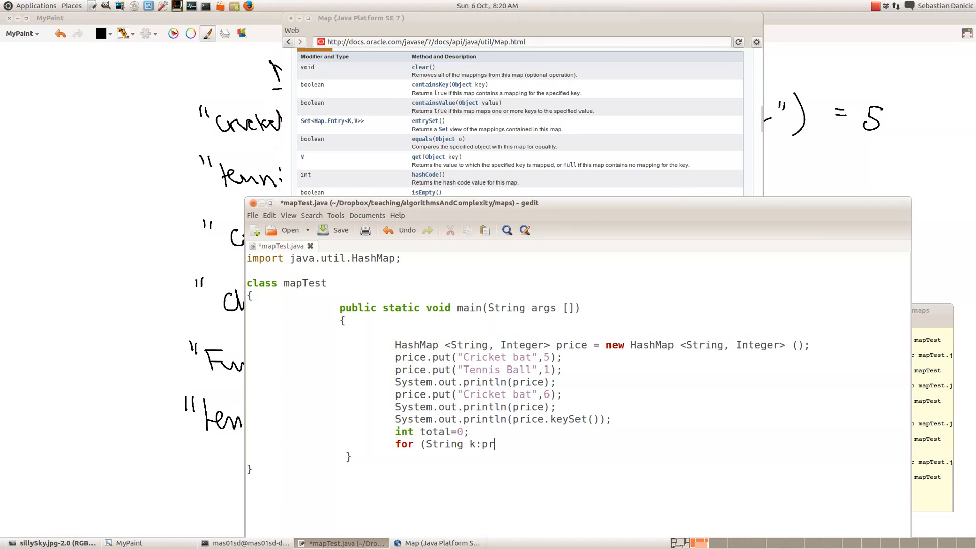
type("i")
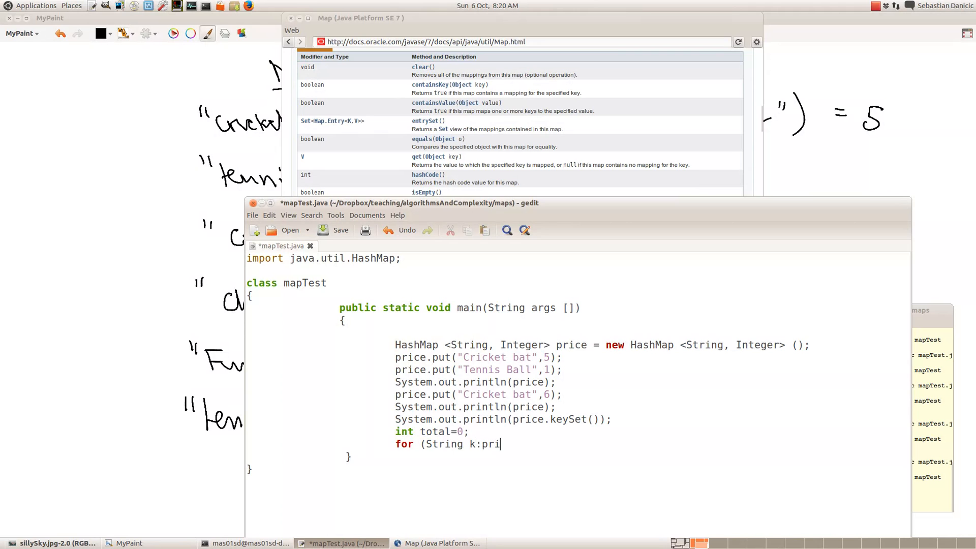
type("ce.ke")
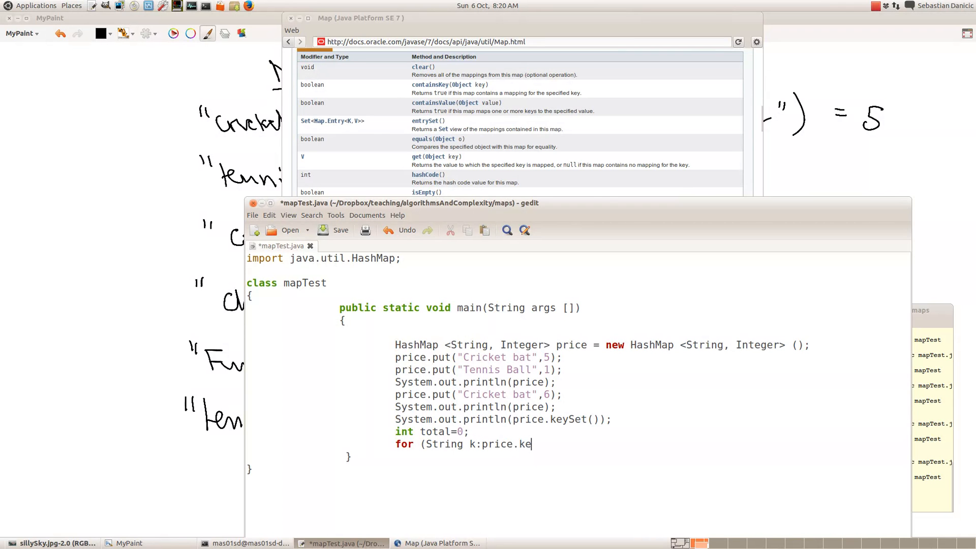
type("ySet")
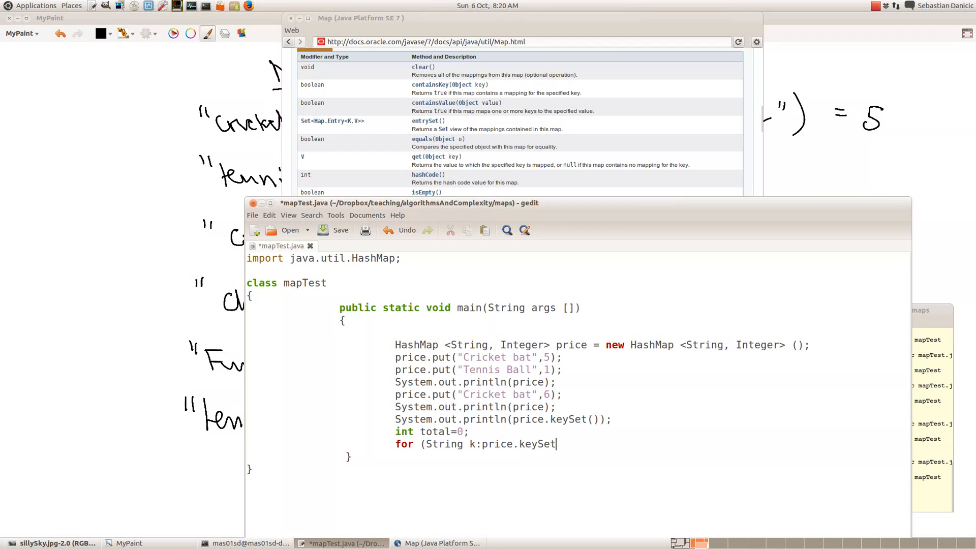
type("())")
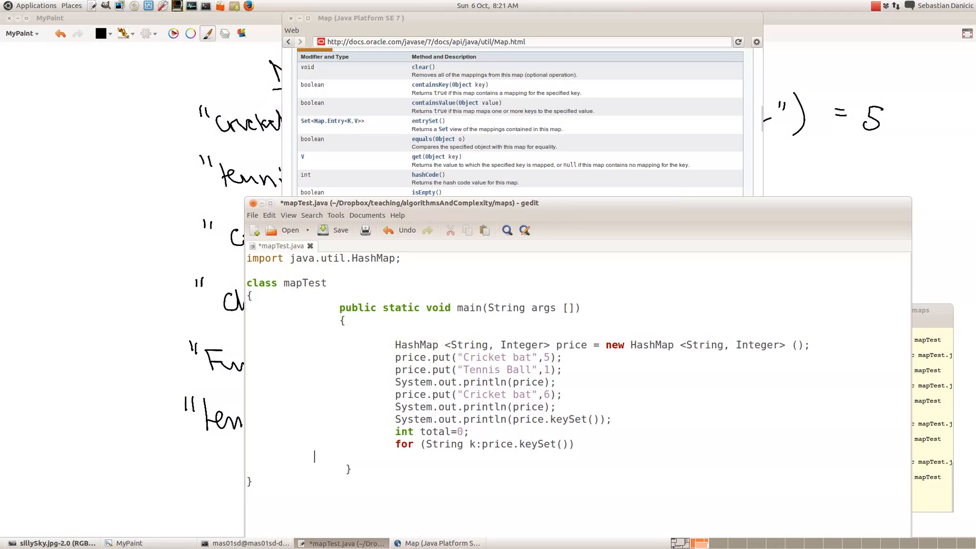
Fill the braced loop body with total=total+price.get(k);
type("{")
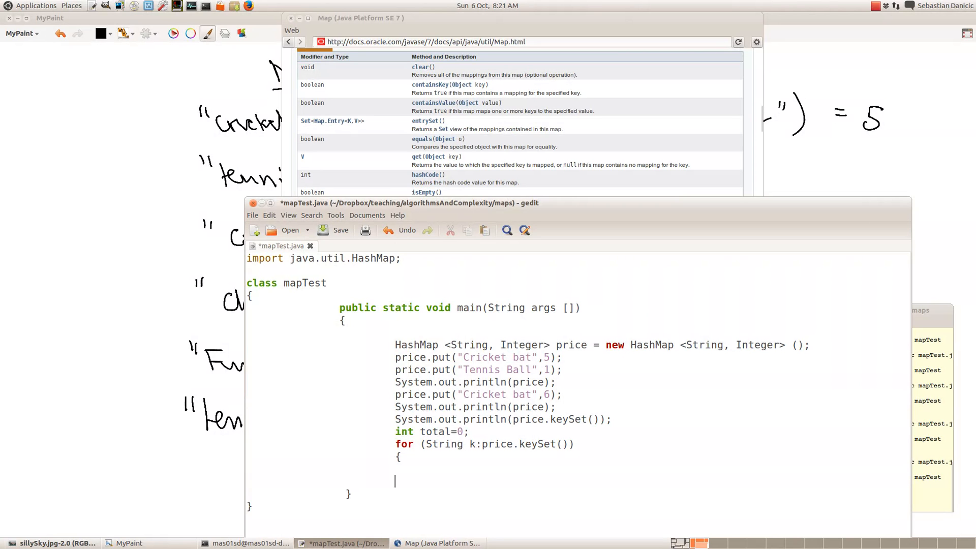
type("total")
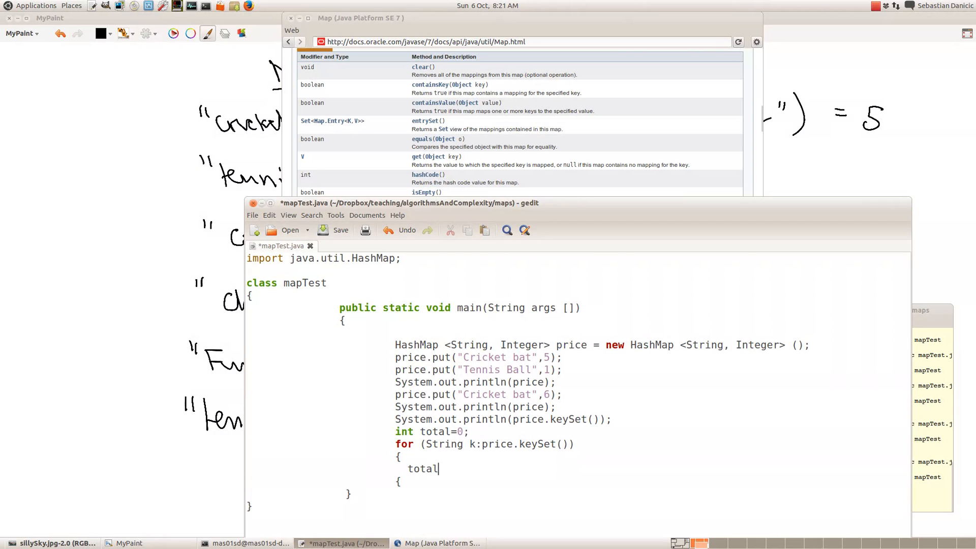
type("=total")
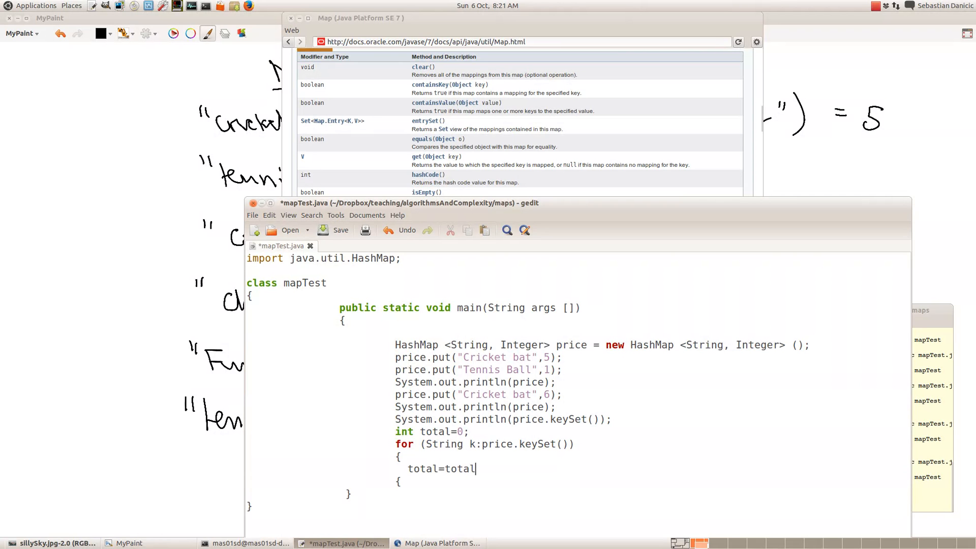
type("+")
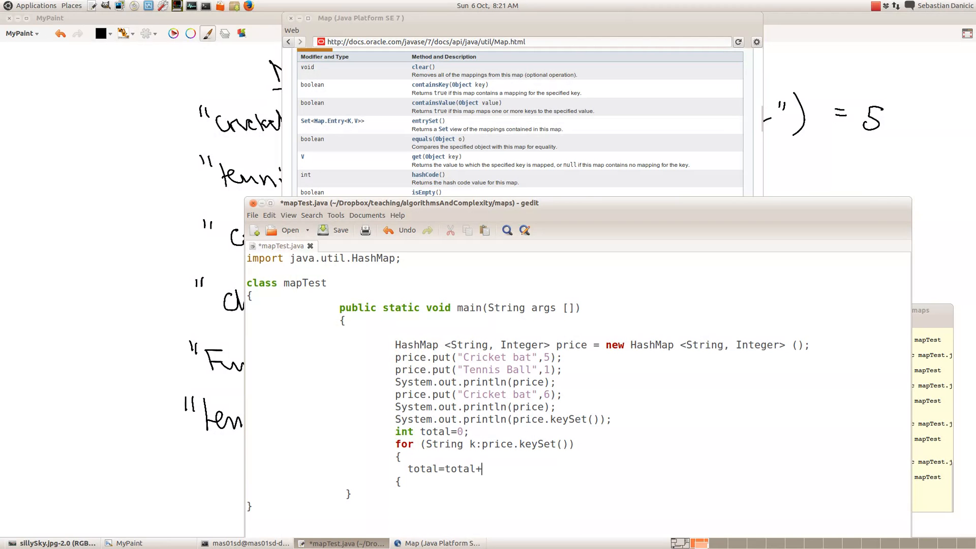
type("pric")
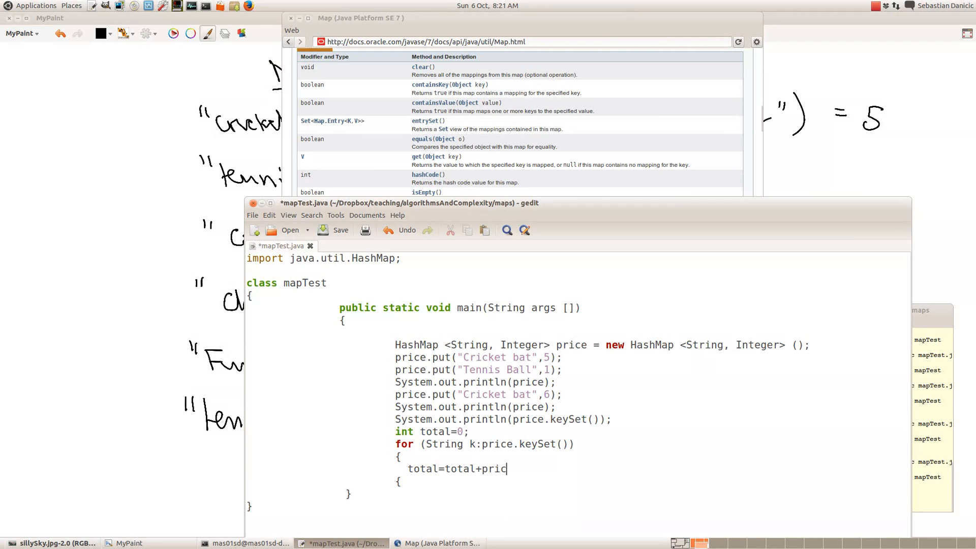
type(".g")
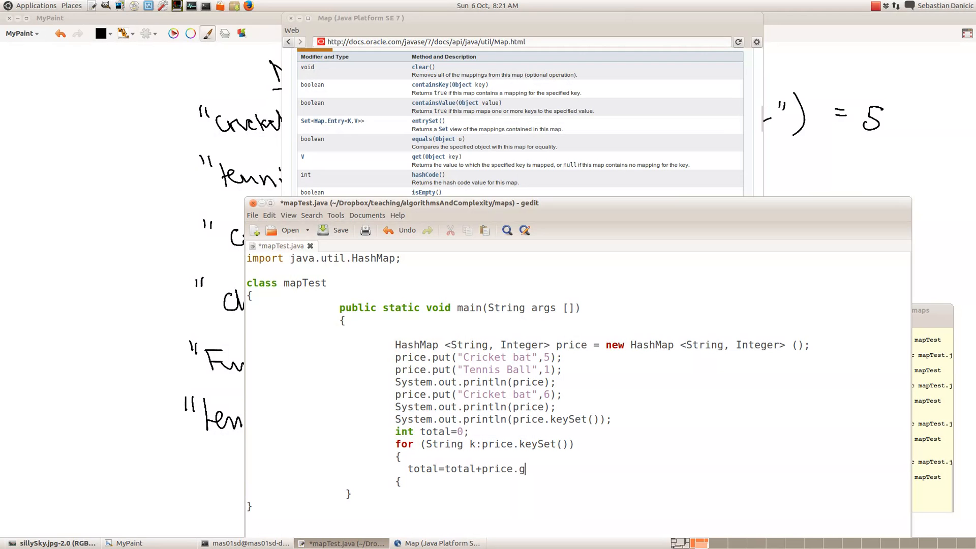
type("et")
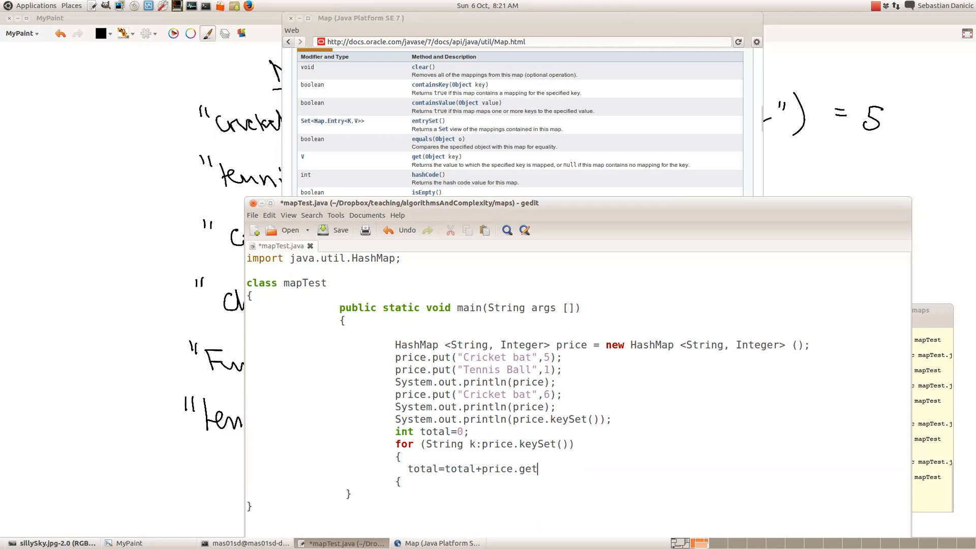
type("(k")
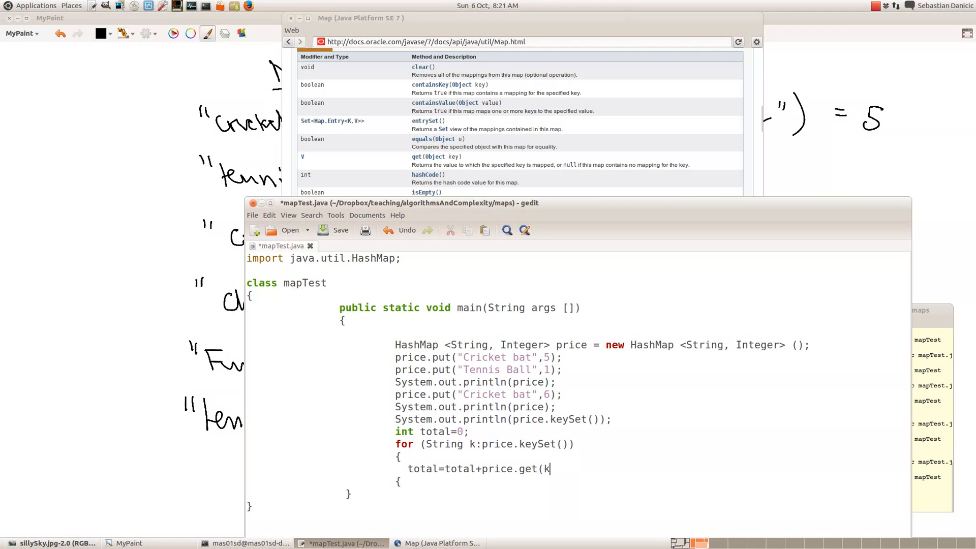
type(")")
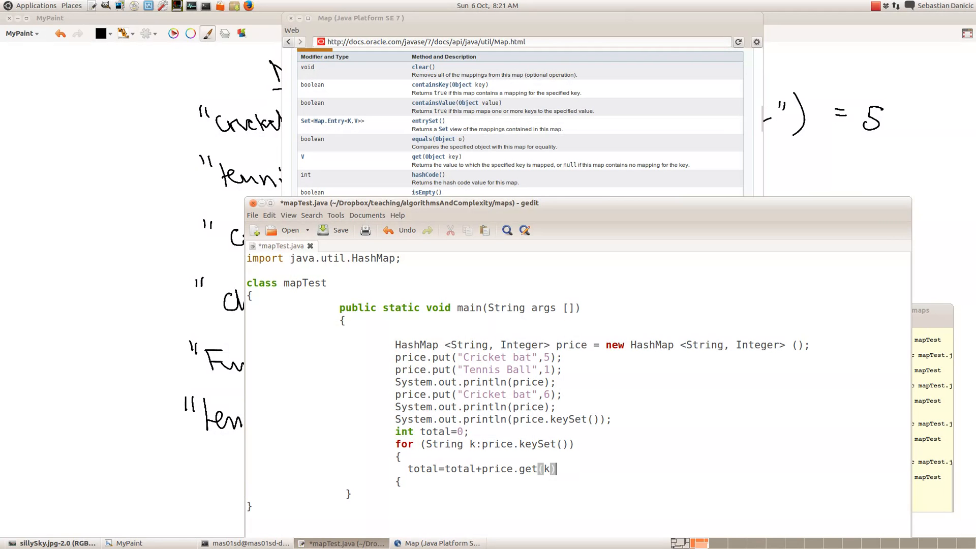
type(";")
left_click(400, 481)
type("}")
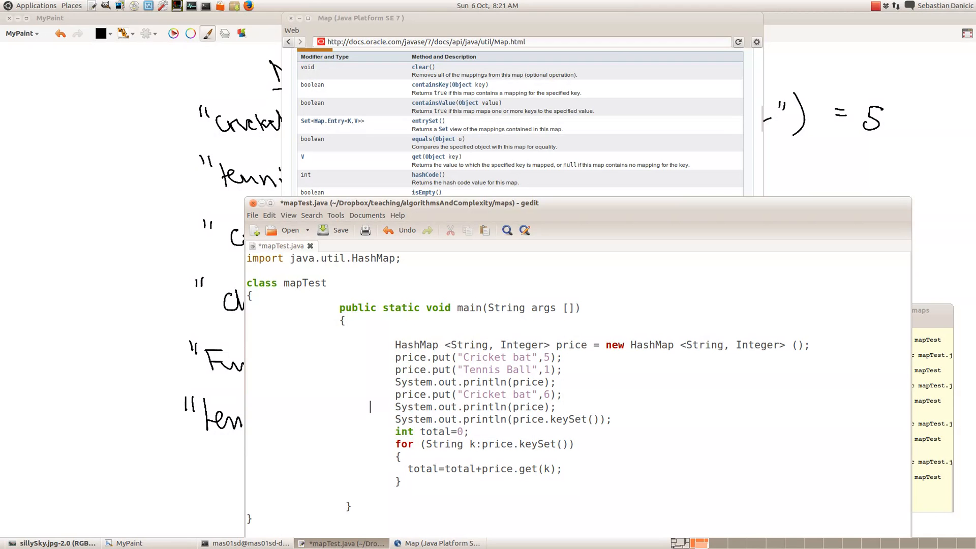
Add System.out.println(total); after the loop, save, and return to the terminal
triple_click(474, 406)
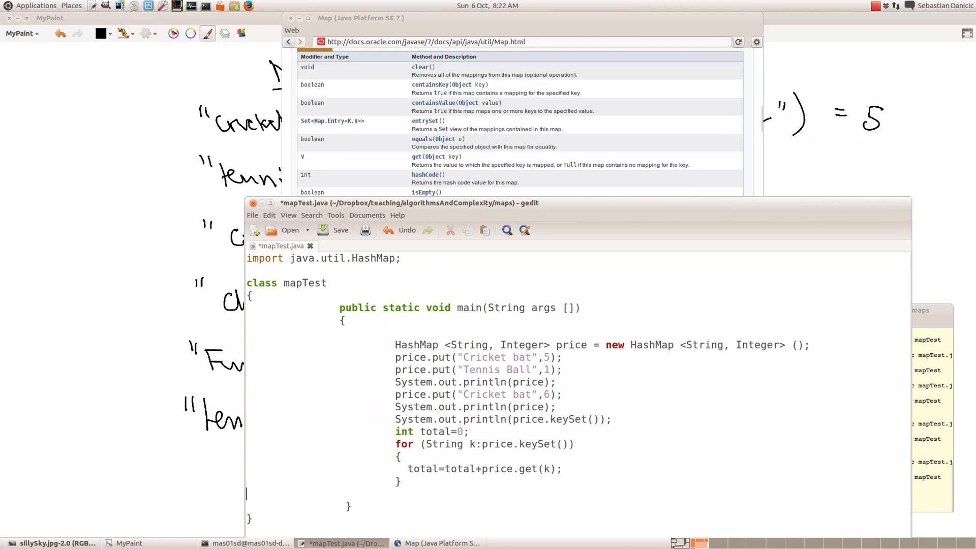
type("System.out.println(price);")
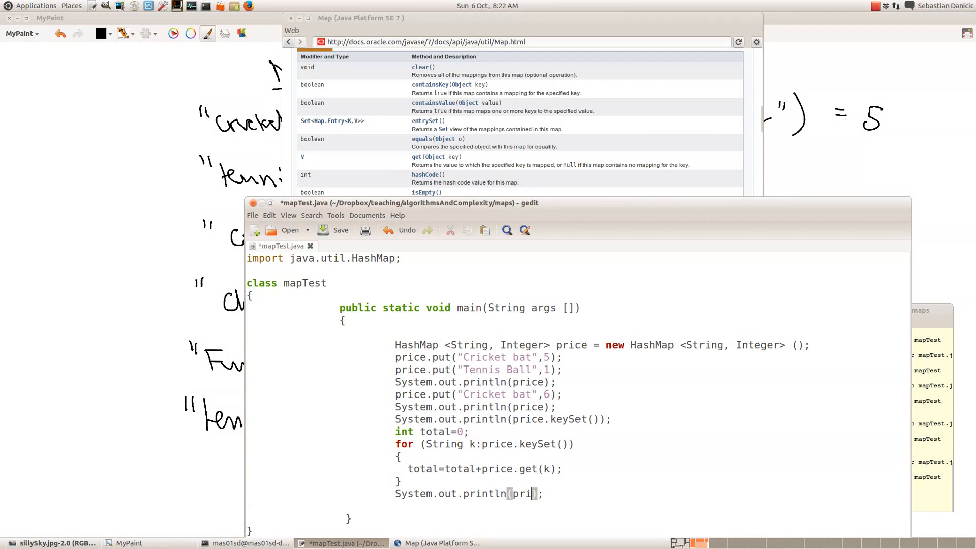
type("total")
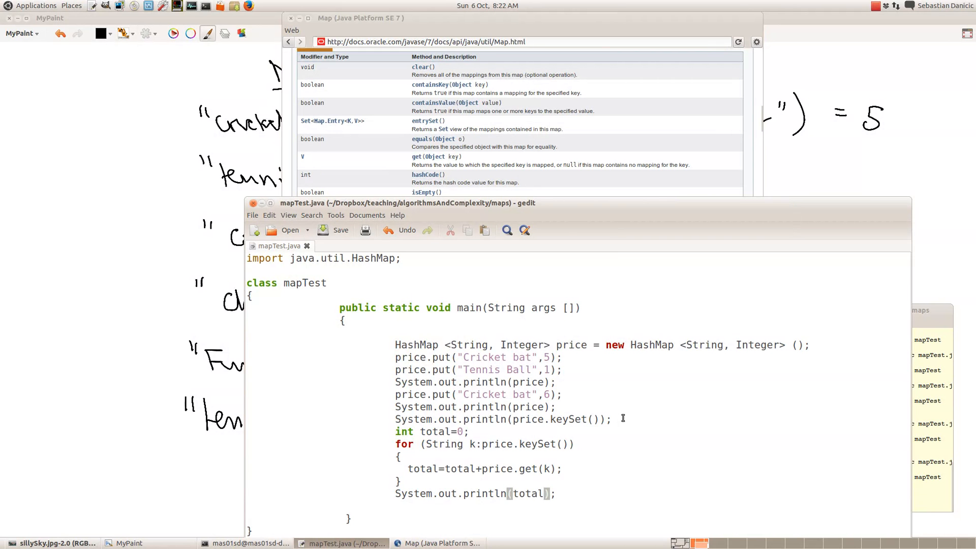
left_click(246, 542)
type("javac mapTest.java")
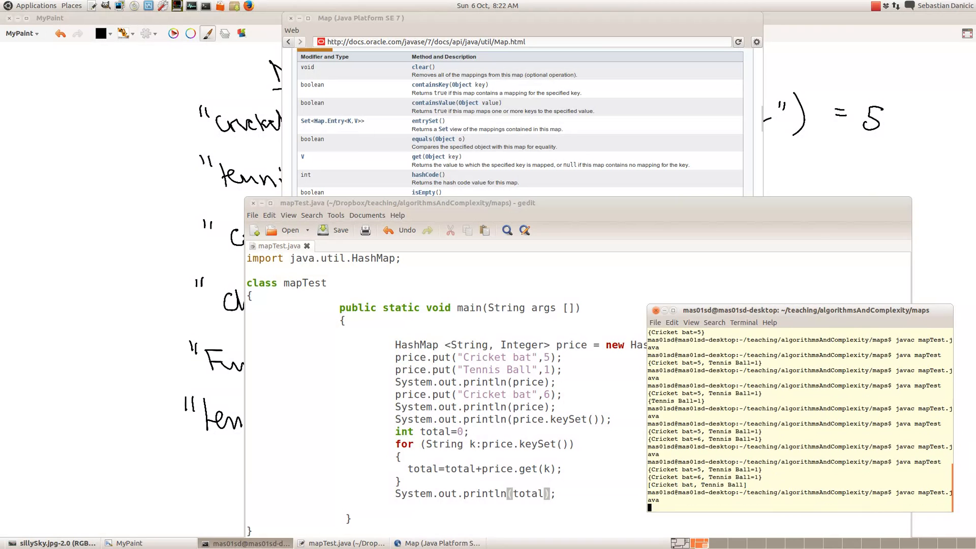
Recompile and run mapTest, which now ends by printing the total 7
key("Return")
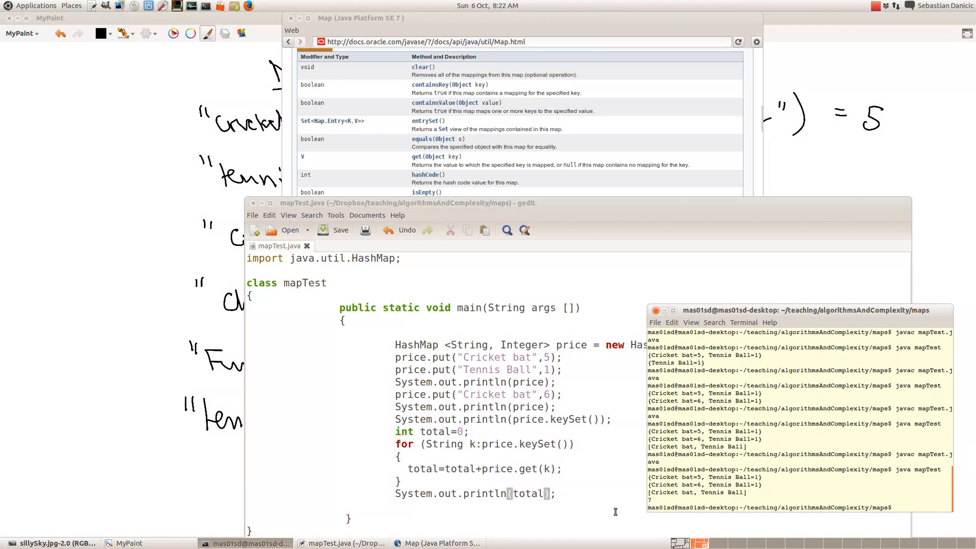
mouse_move(700, 485)
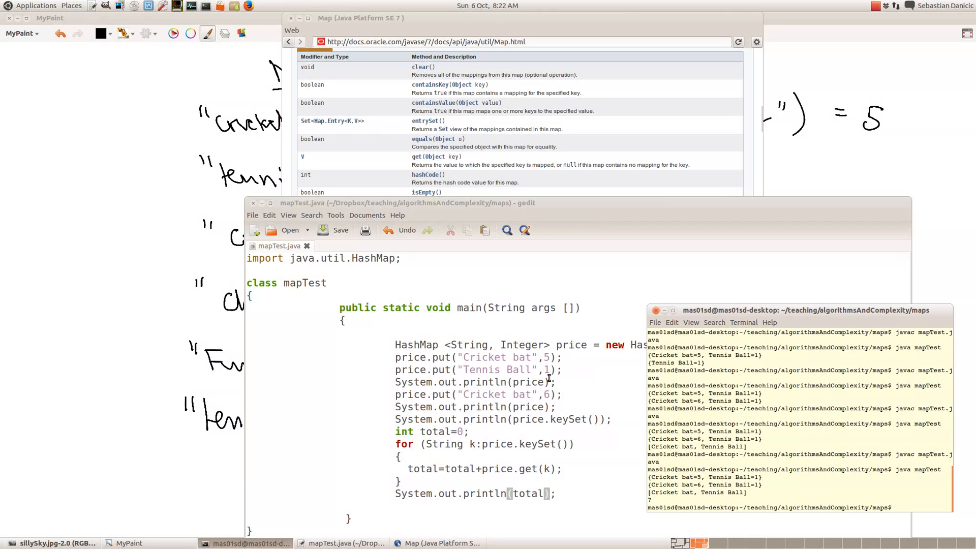
Change Tennis Ball's price from 1 to 10 and rerun, giving a total of 16
type("0")
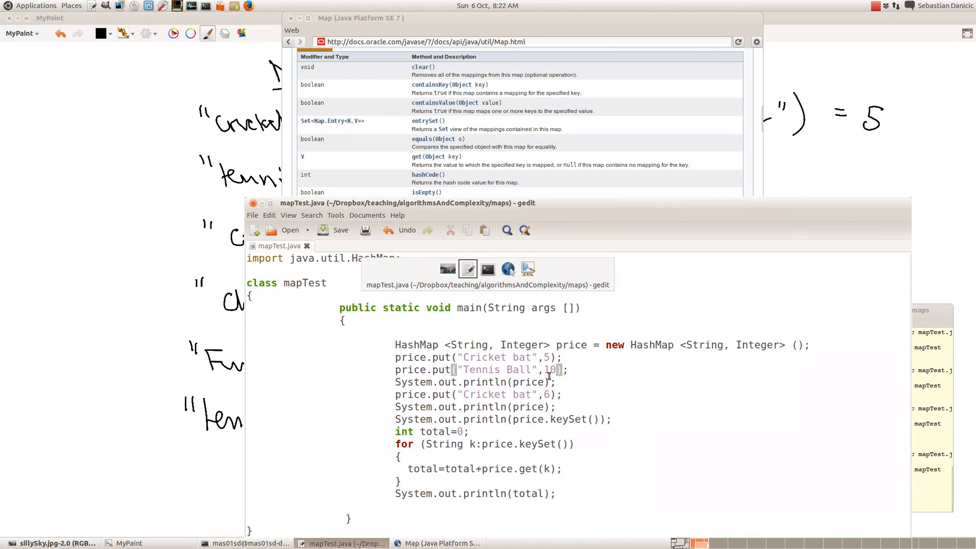
left_click(240, 543)
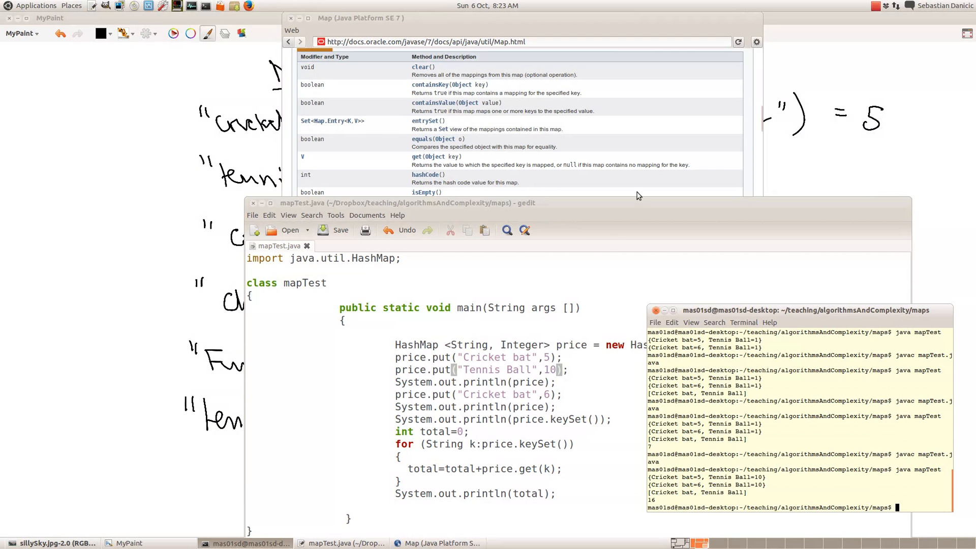
mouse_move(661, 235)
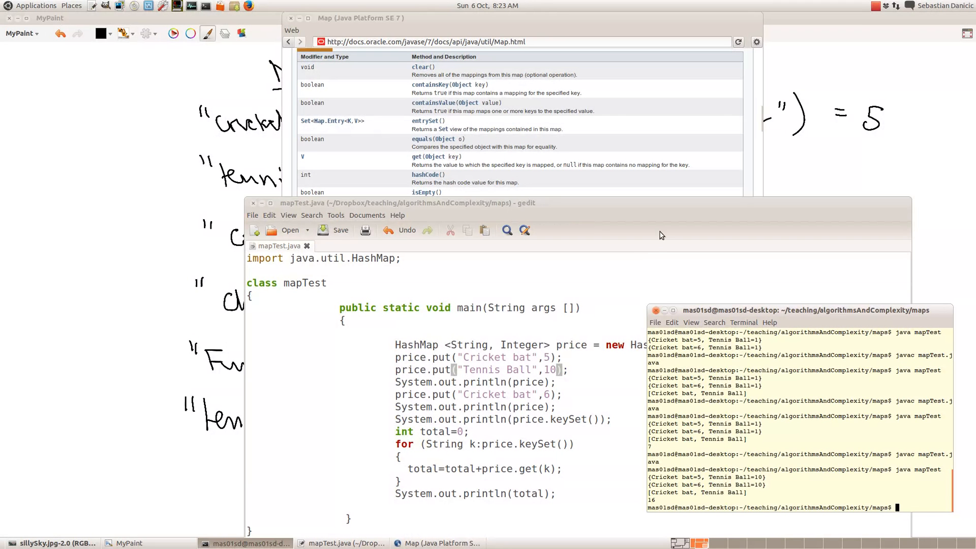
left_click(878, 6)
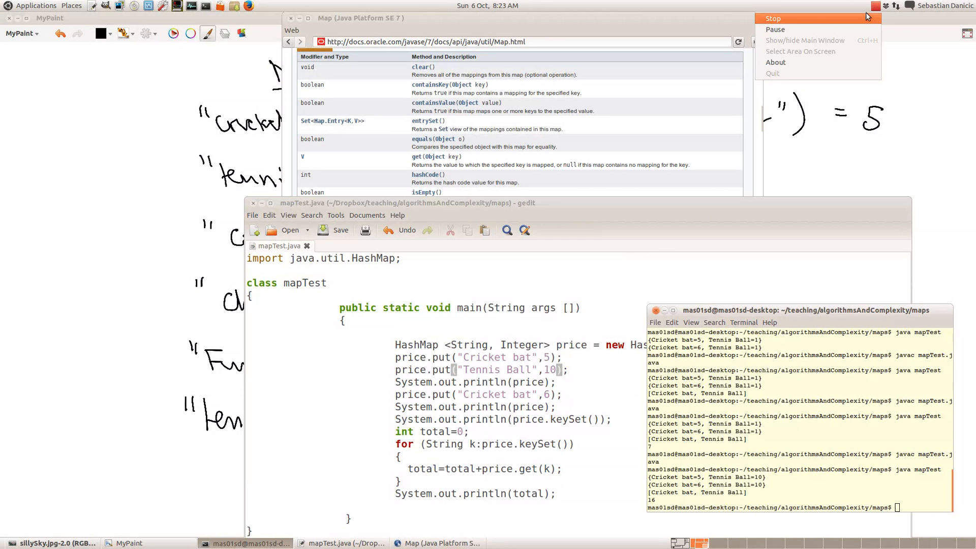